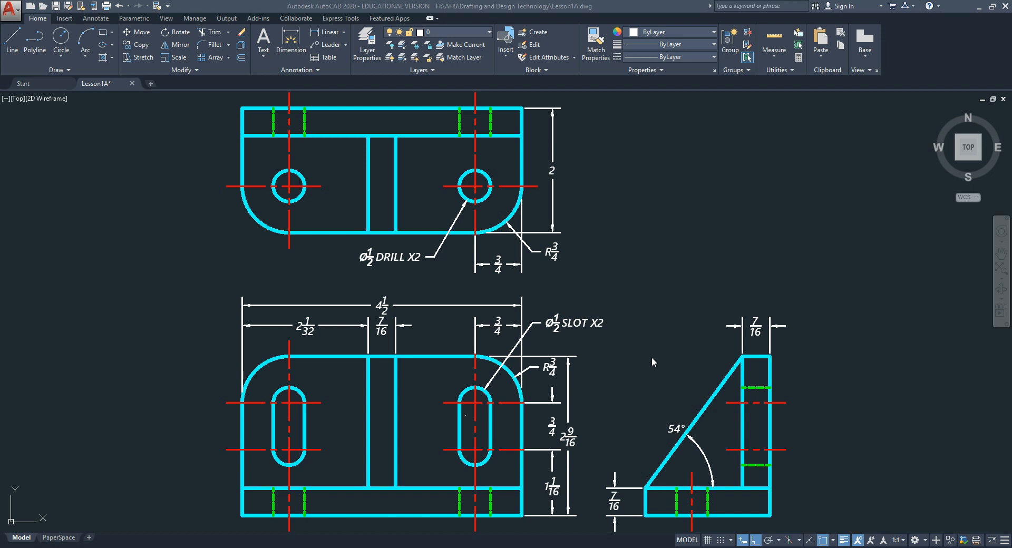
mouse_move(436, 231)
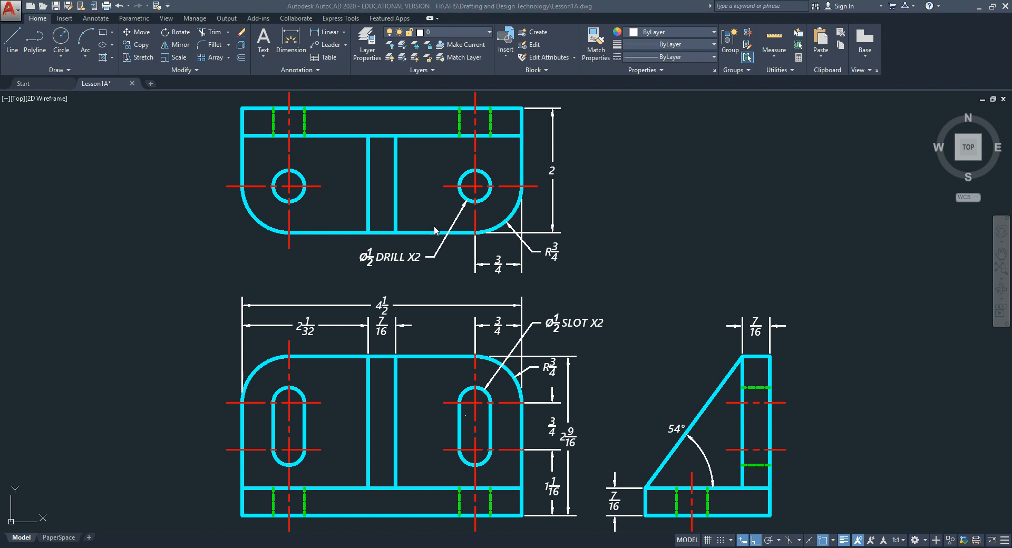
mouse_move(709, 474)
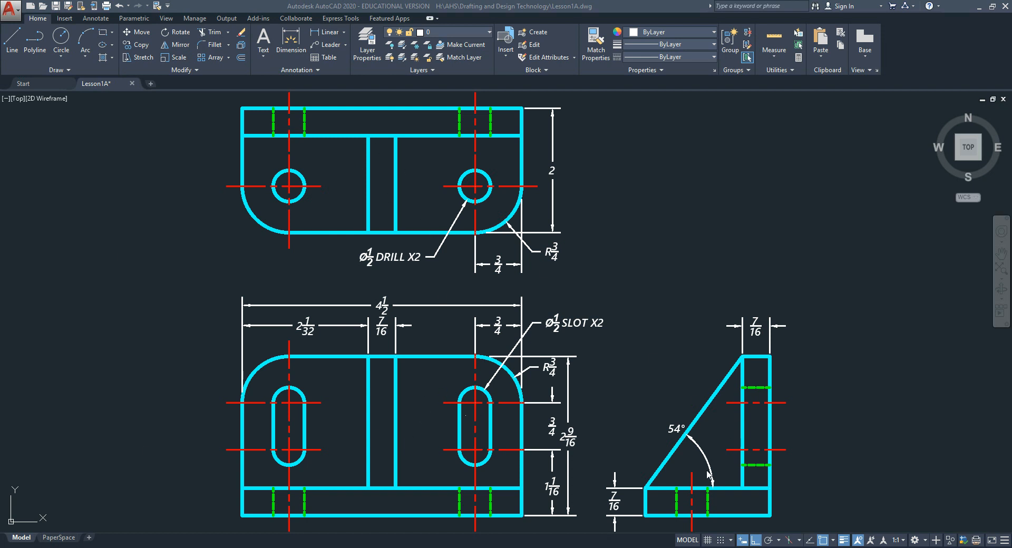
mouse_move(799, 504)
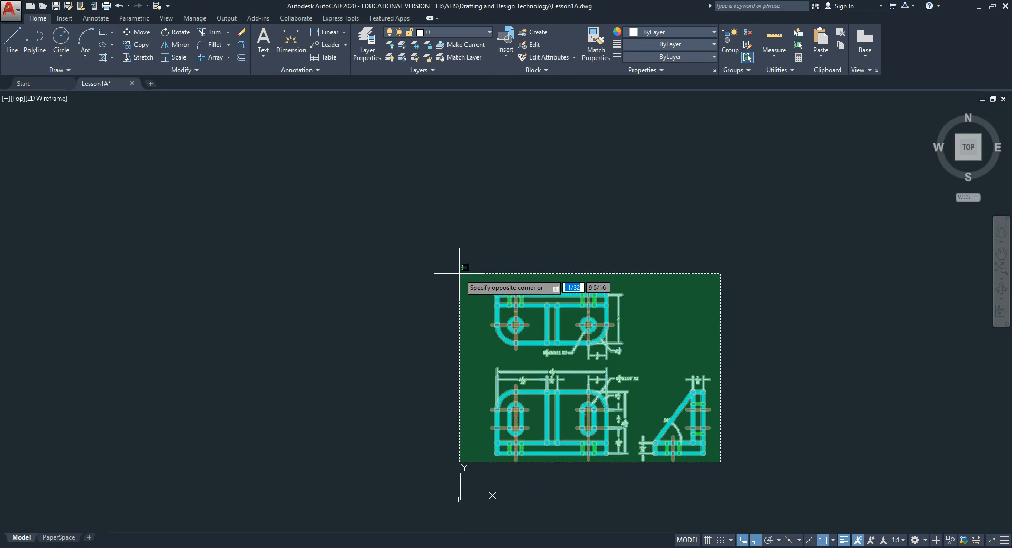
Erase the old drawing and set Drawing Units length precision to fractional 0 1/64.
key(Escape)
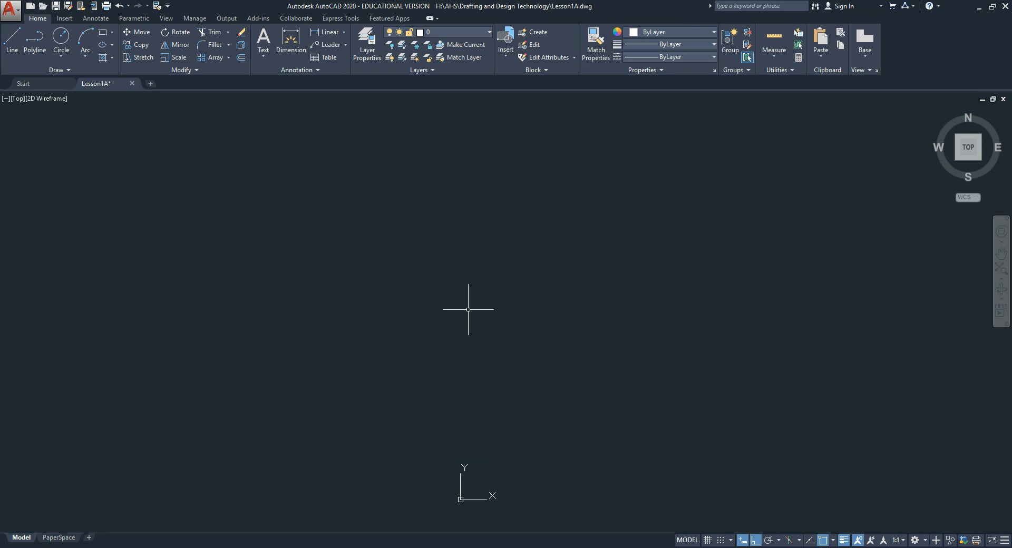
mouse_move(245, 478)
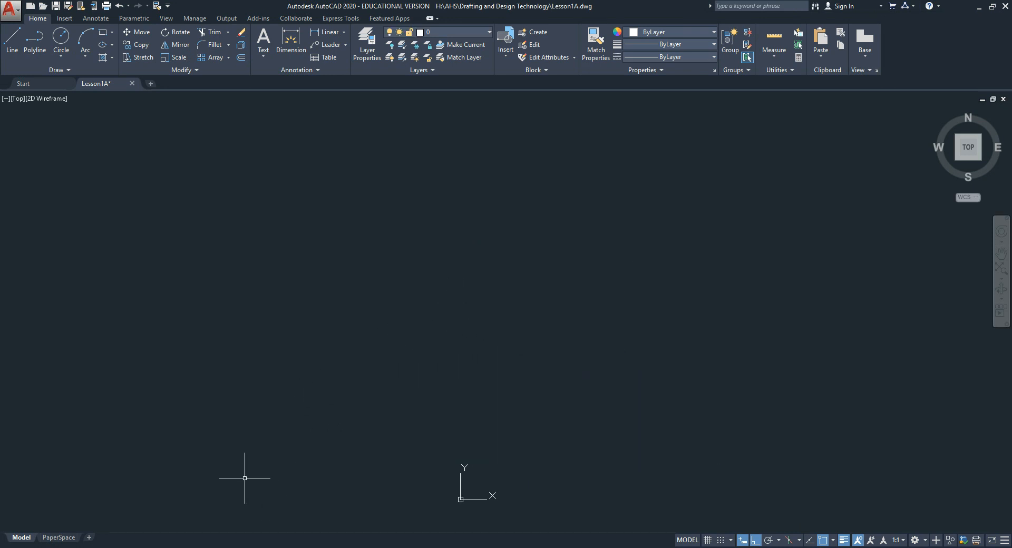
text(un)
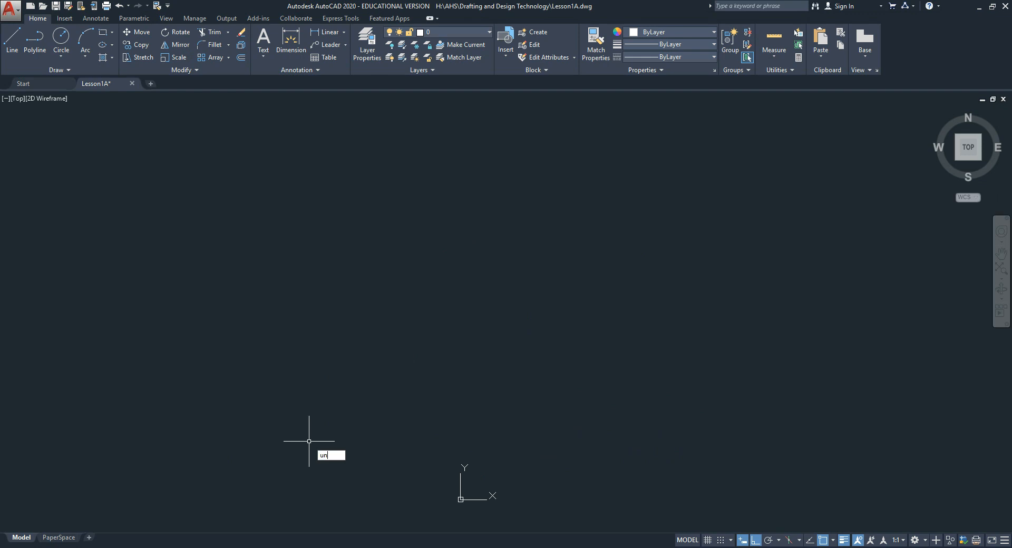
key(Return)
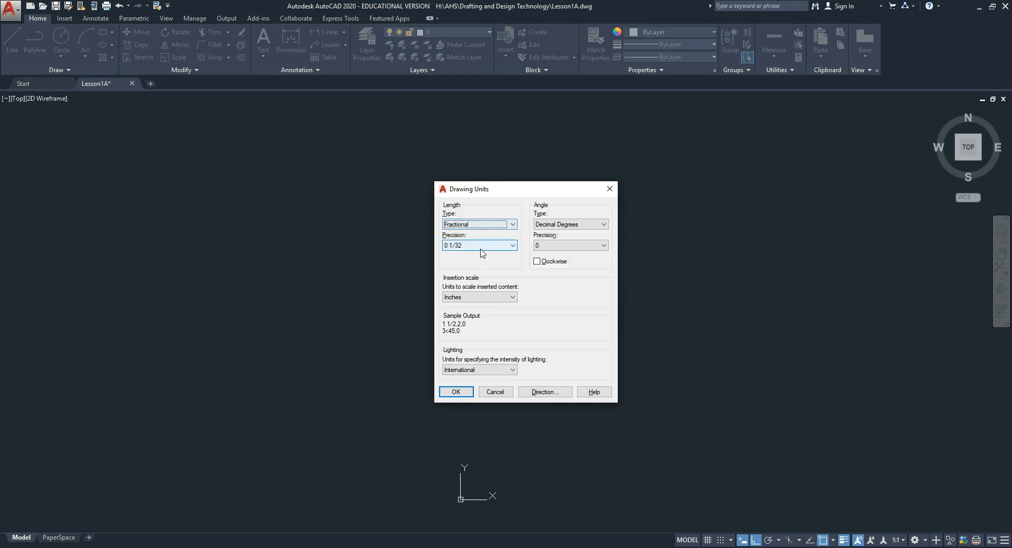
click(512, 245)
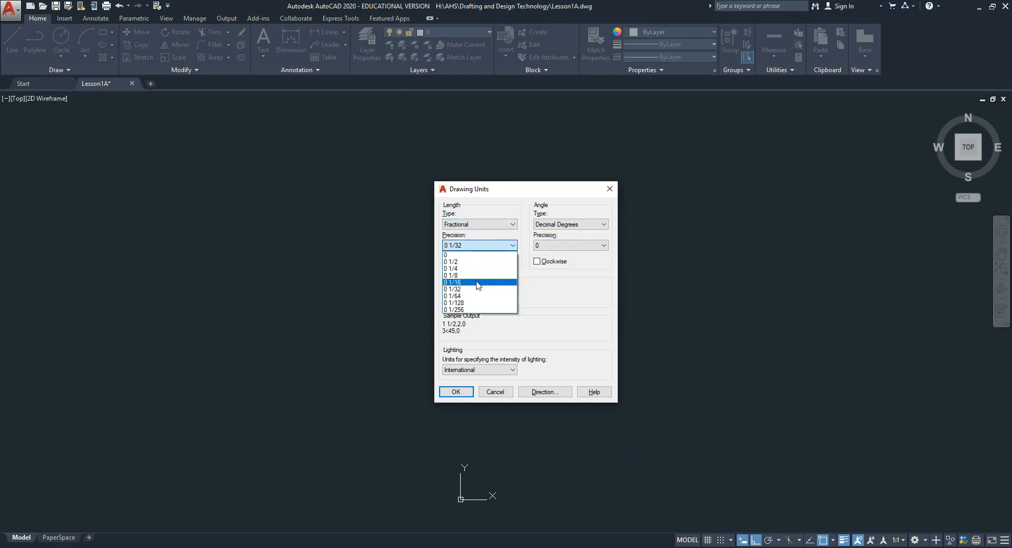
mouse_move(475, 295)
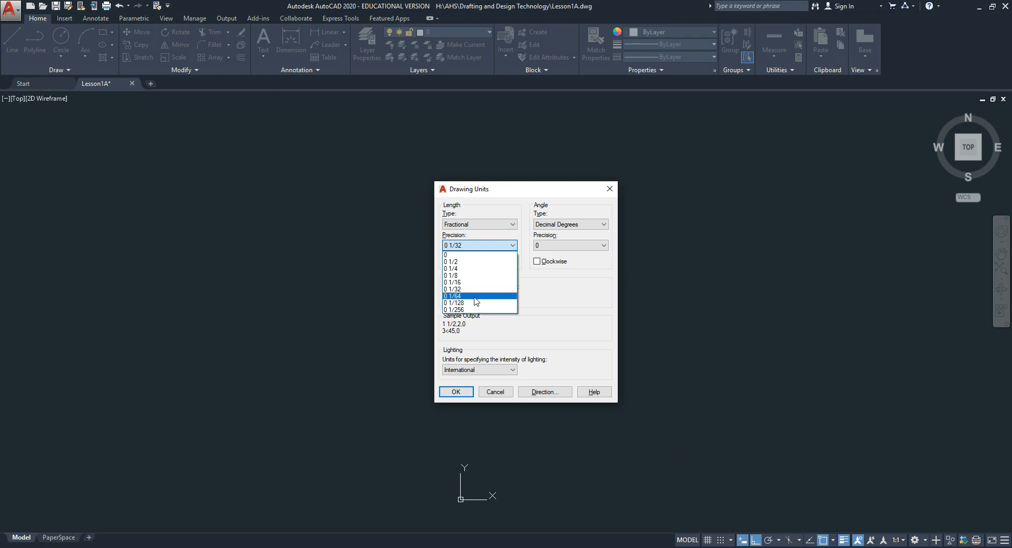
click(453, 296)
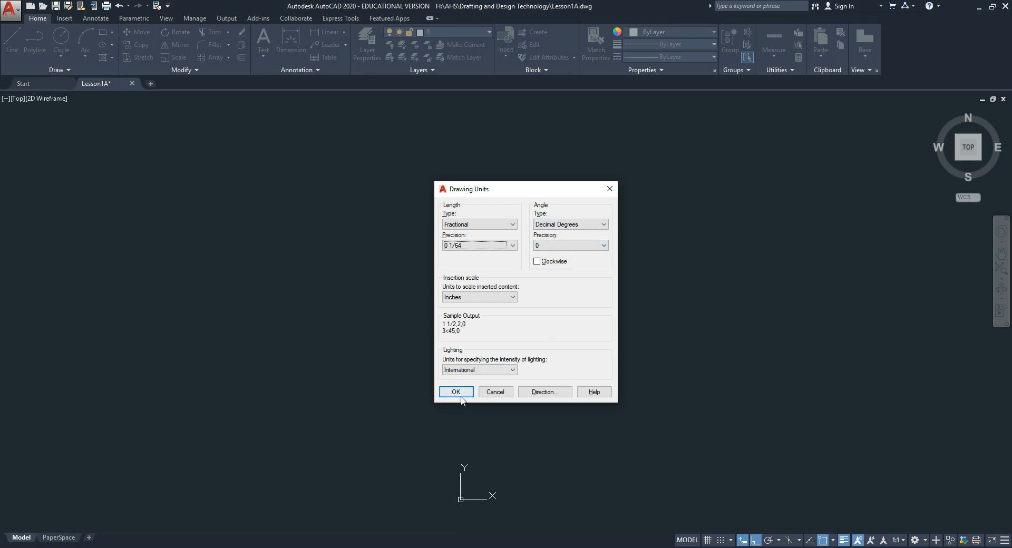
click(455, 392)
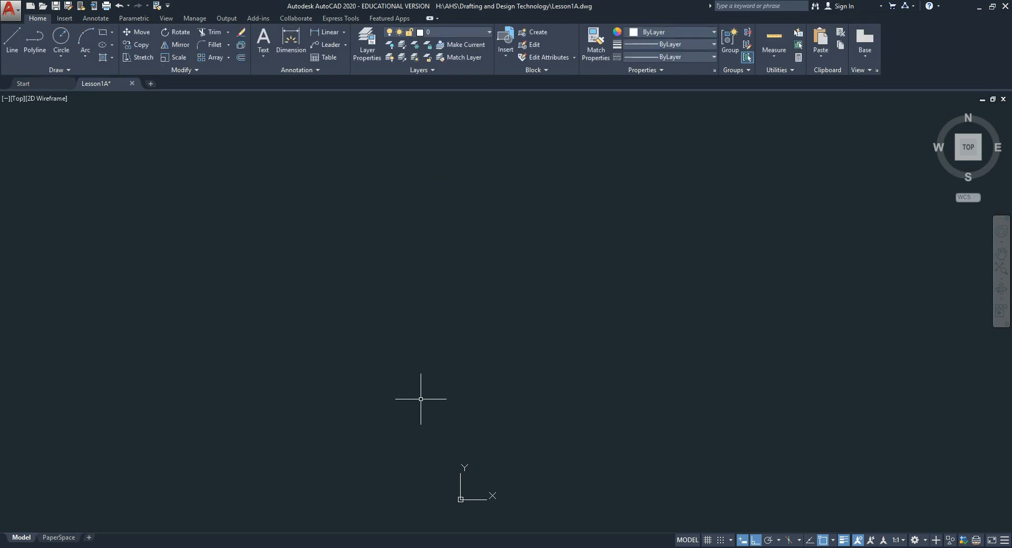
Set the LIMITS lower-left corner to 0,0 and upper-right corner to 11,8.
text(lim)
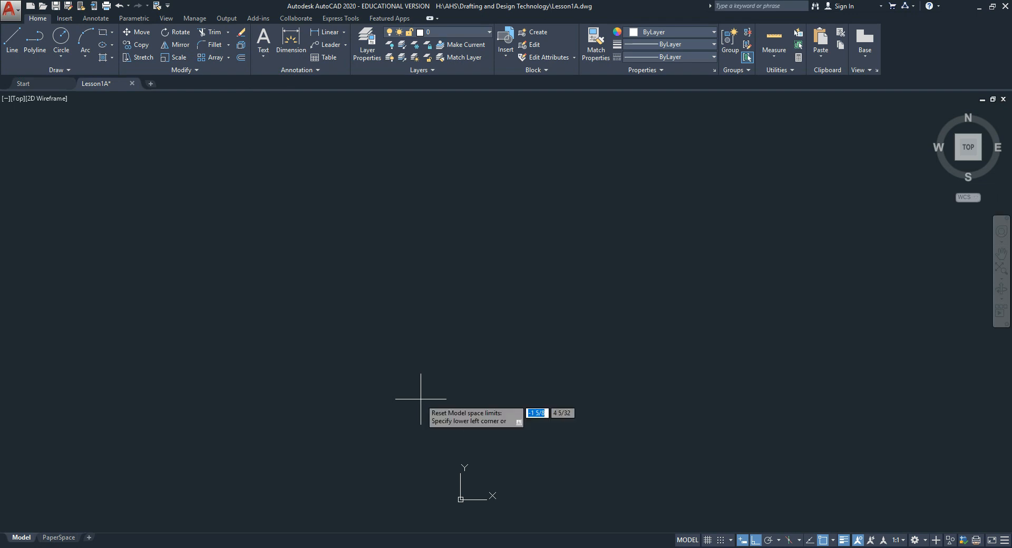
mouse_move(446, 451)
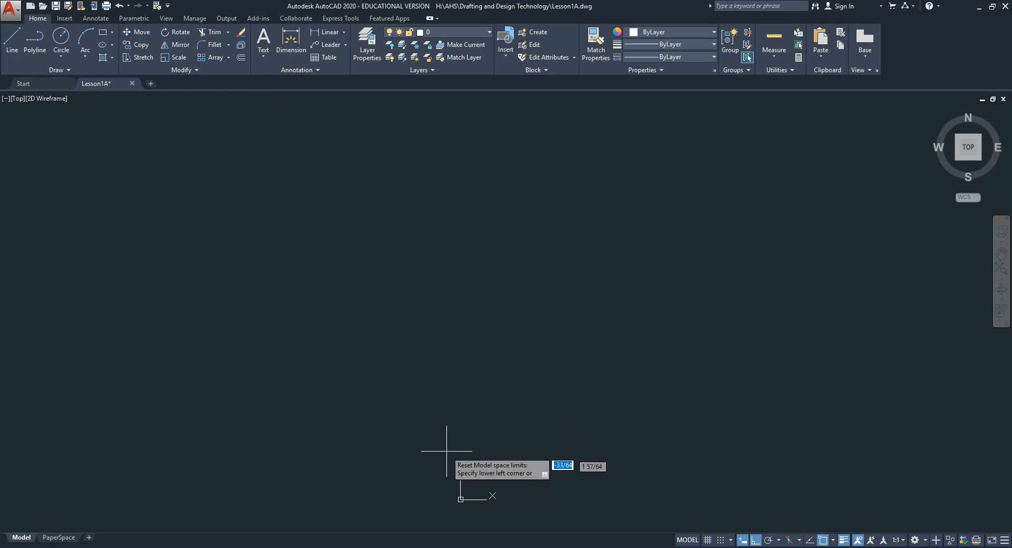
mouse_move(412, 304)
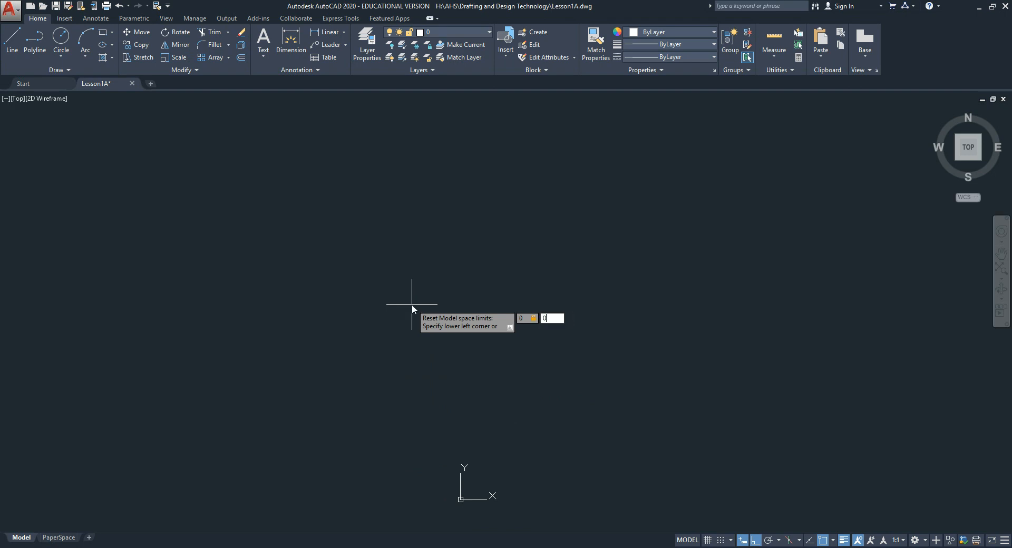
key(Return)
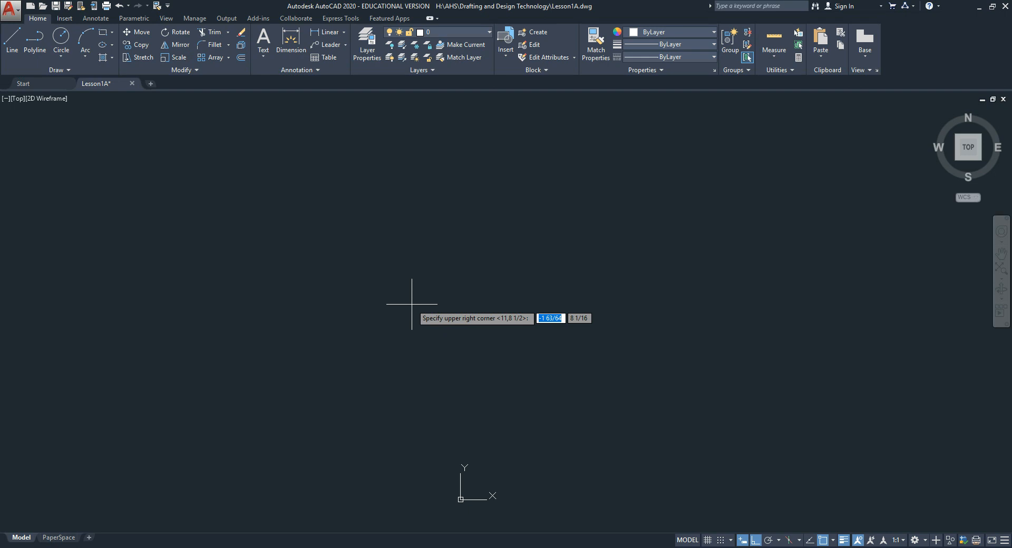
text(11)
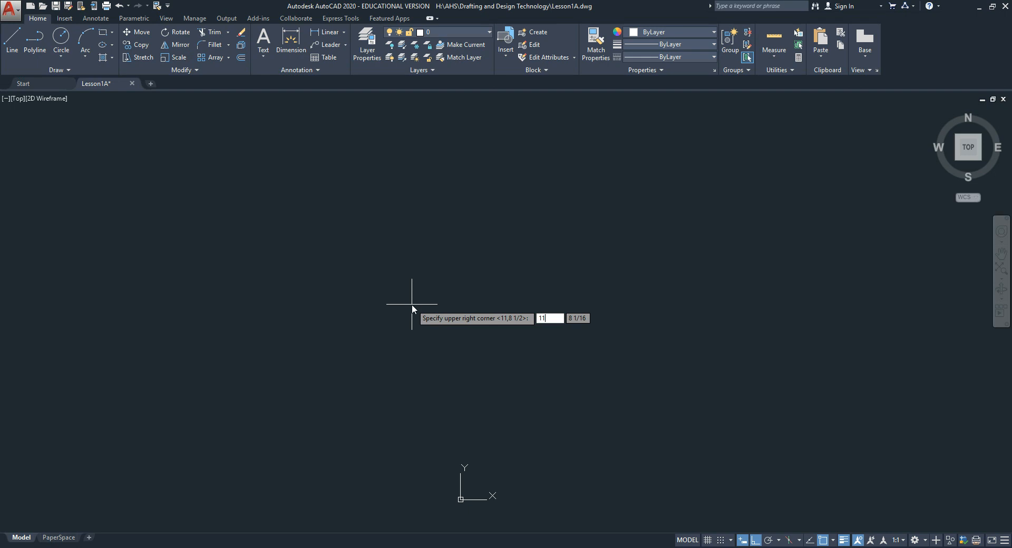
key(Tab)
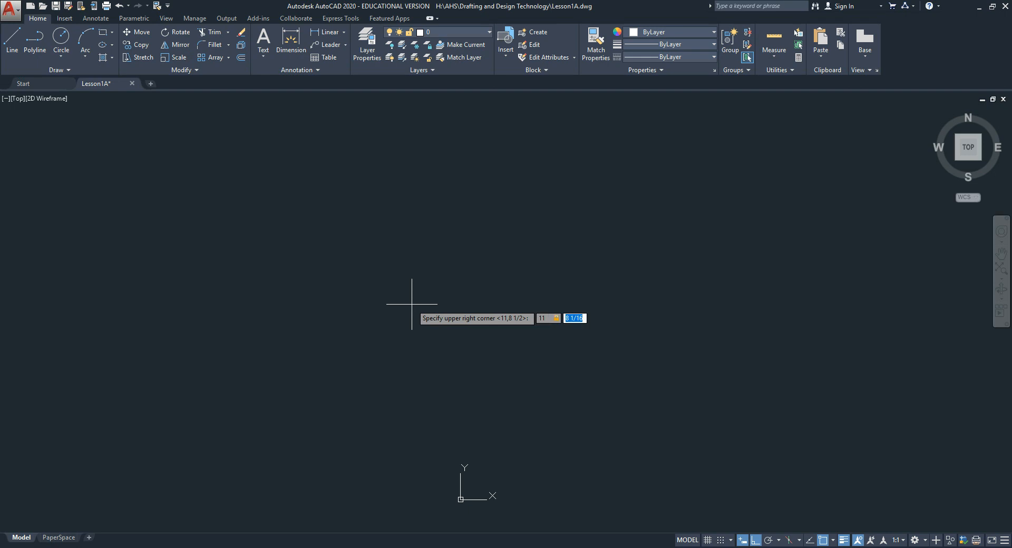
text(8)
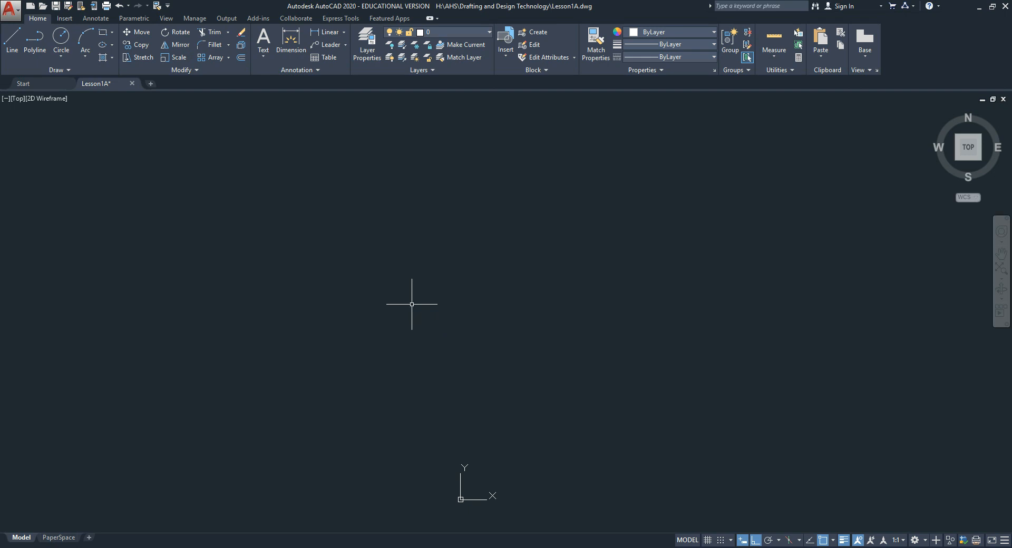
mouse_move(403, 328)
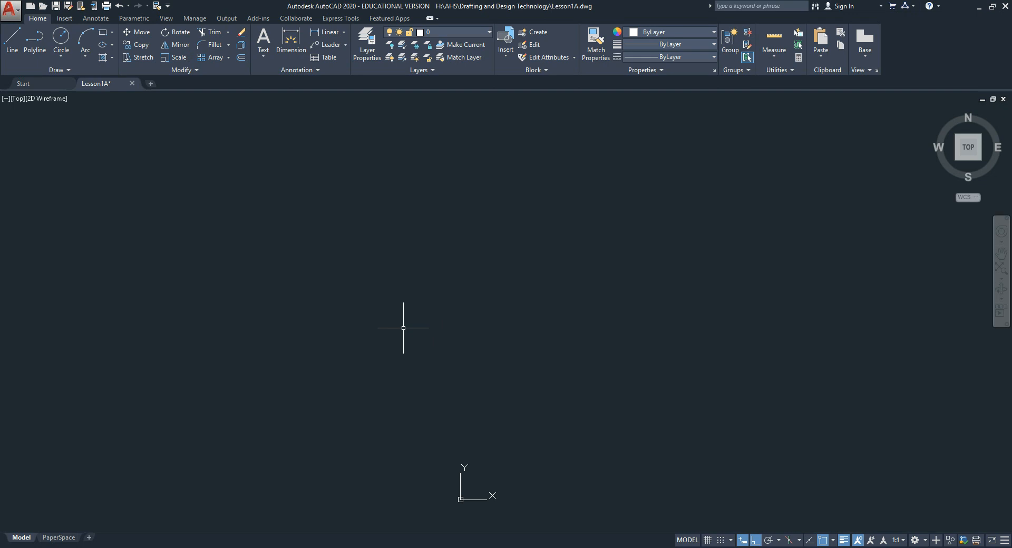
mouse_move(708, 540)
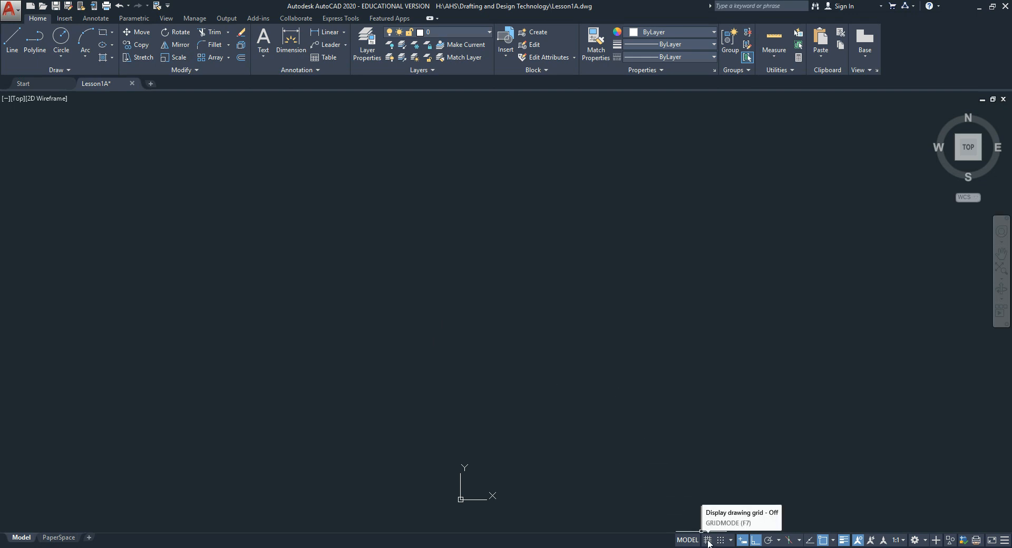
Turn on the status-bar grid display over the limits area.
click(707, 539)
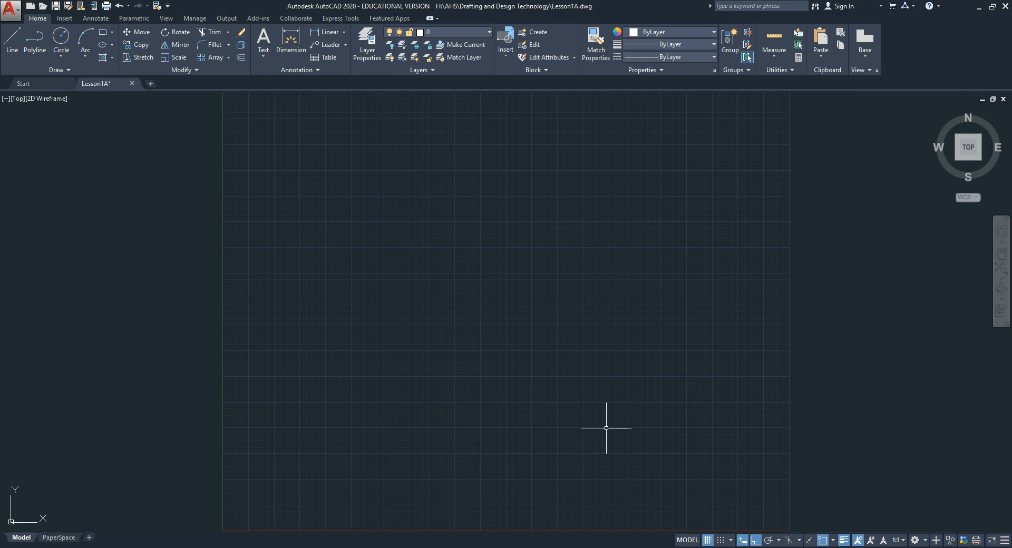
mouse_move(701, 516)
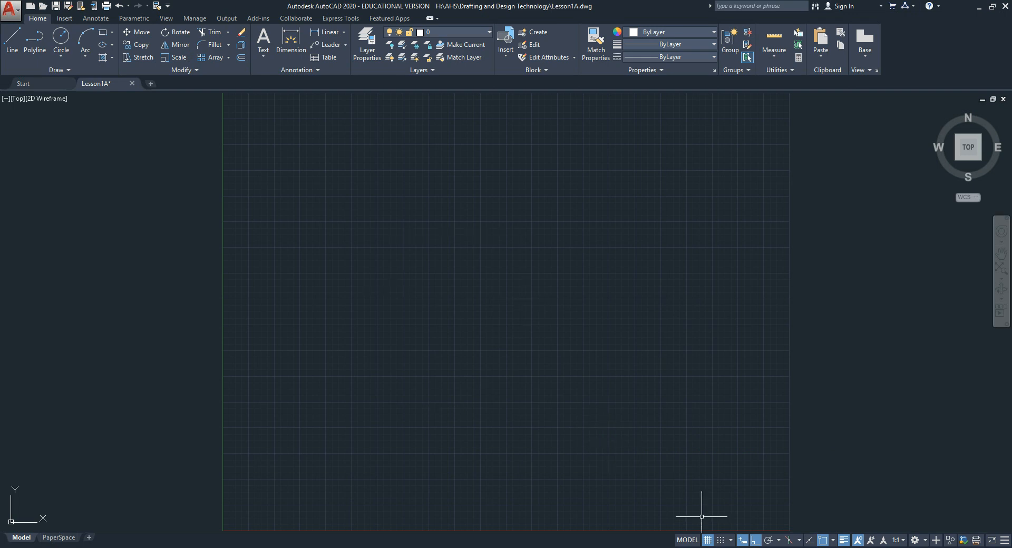
mouse_move(719, 540)
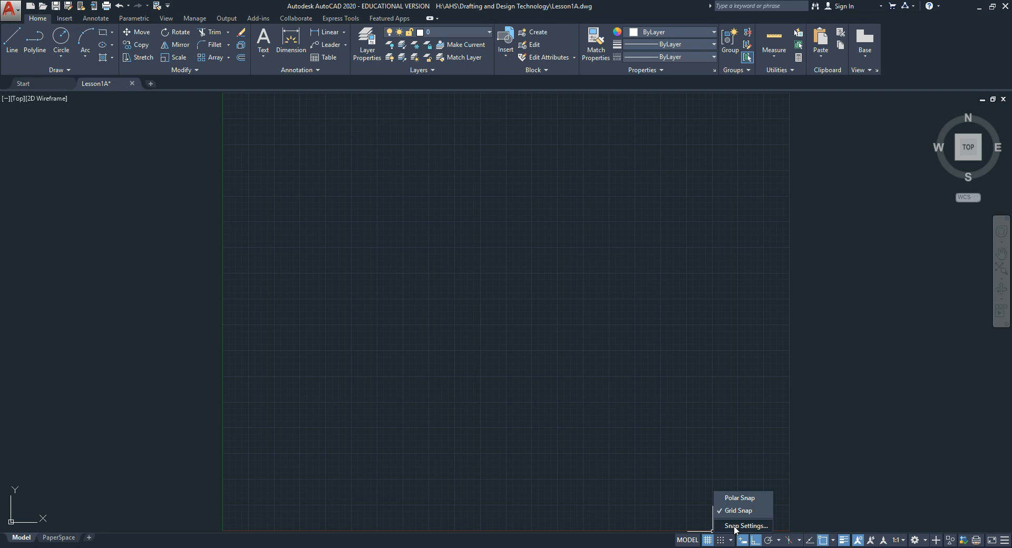
In Drafting Settings, set snap and grid spacing to 1/8 with major lines every 8.
click(747, 526)
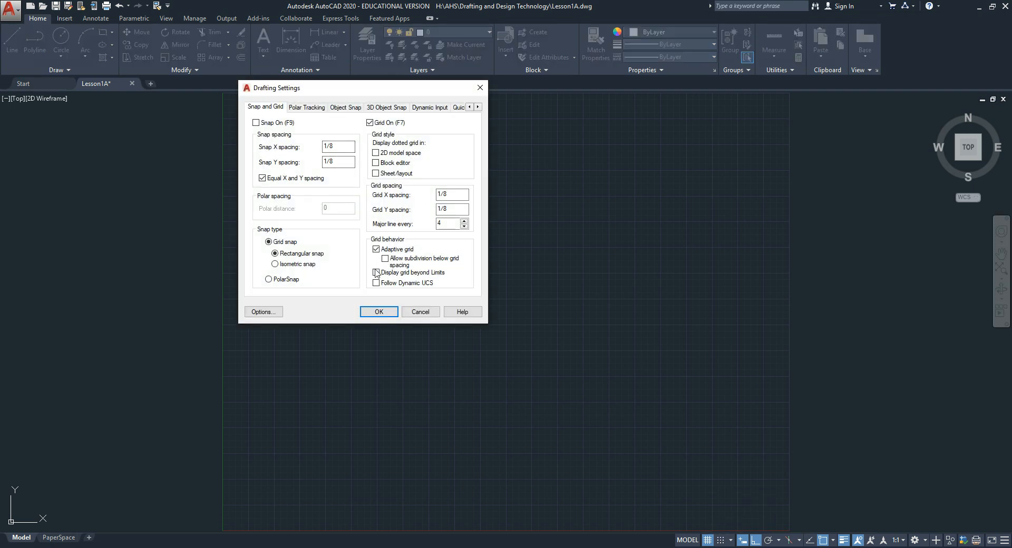
mouse_move(377, 273)
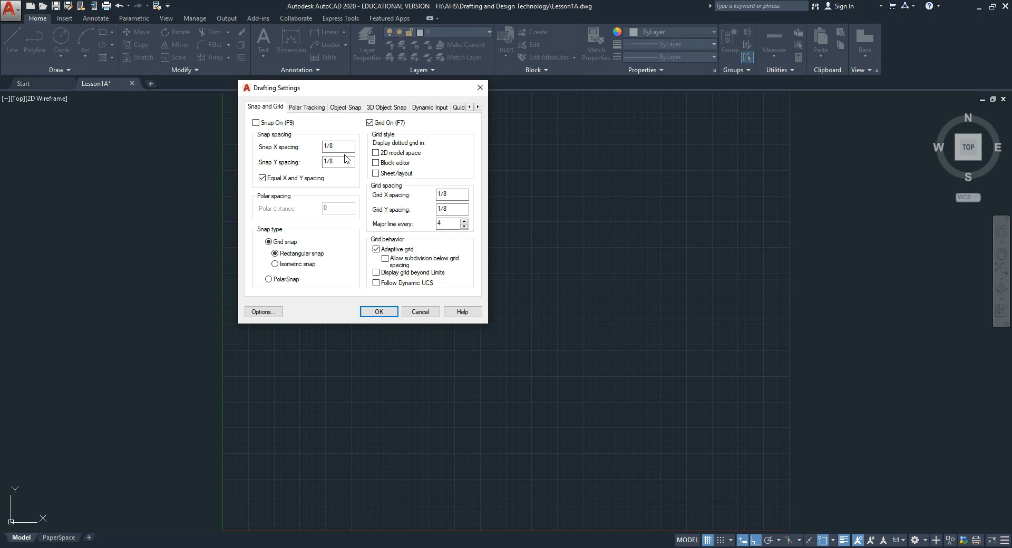
click(452, 194)
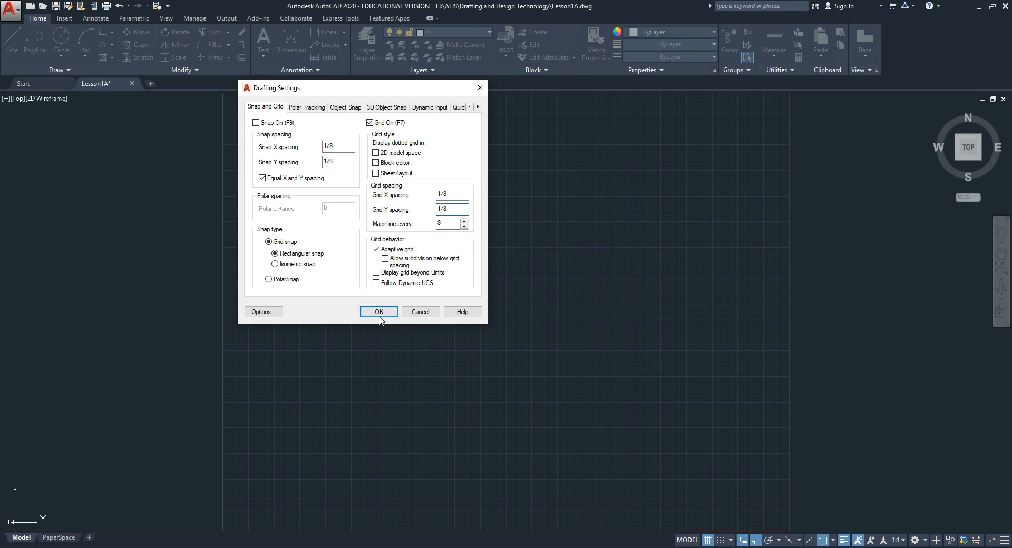
click(379, 312)
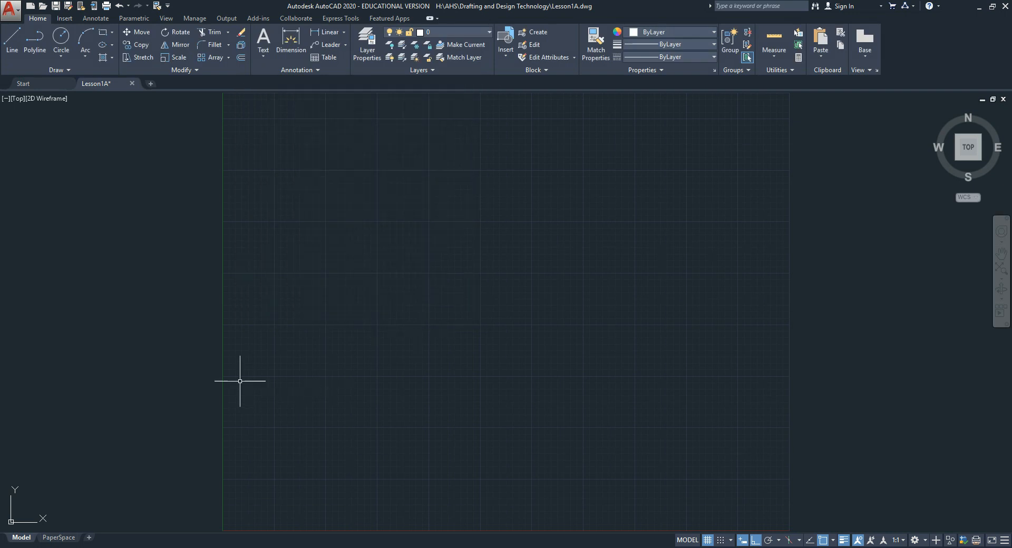
mouse_move(409, 373)
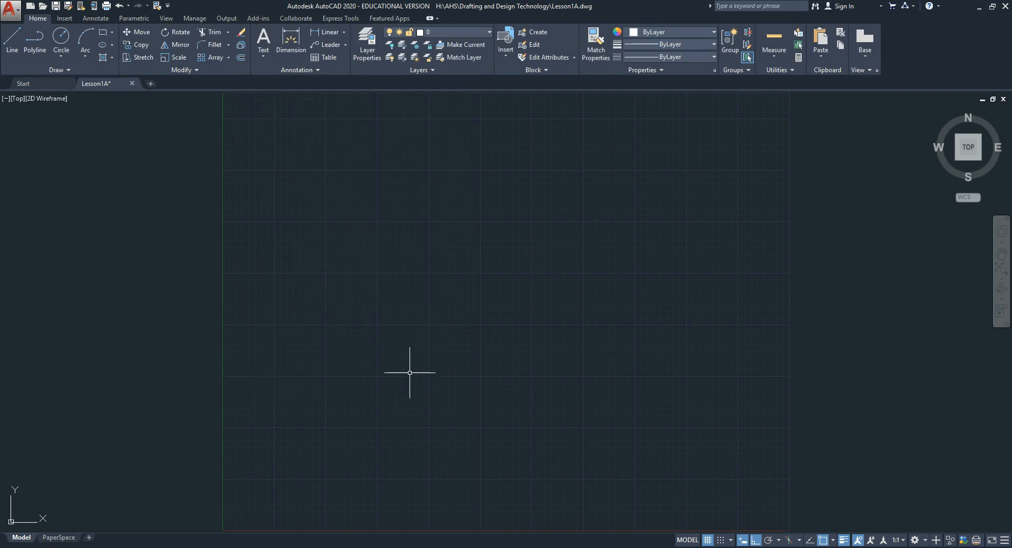
mouse_move(509, 372)
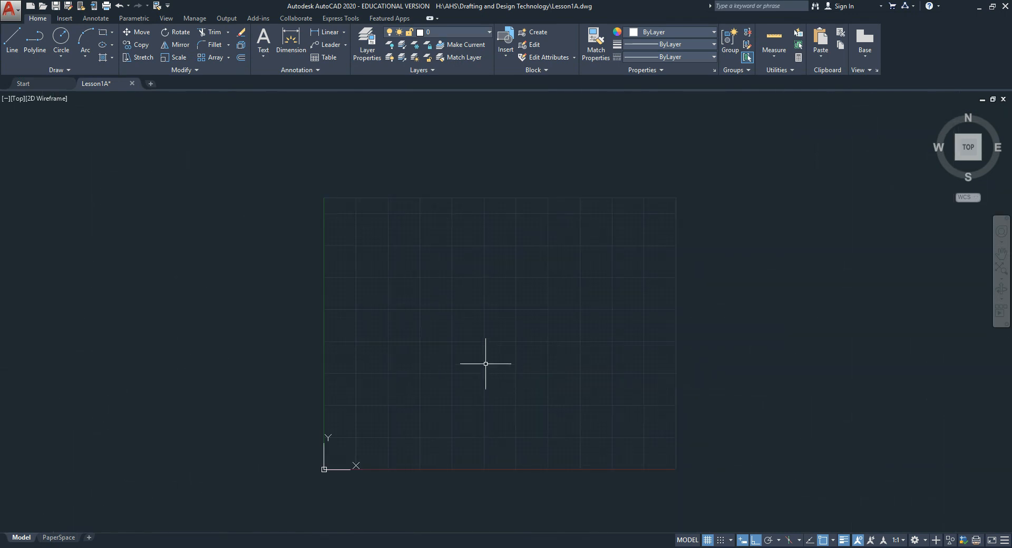
mouse_move(543, 464)
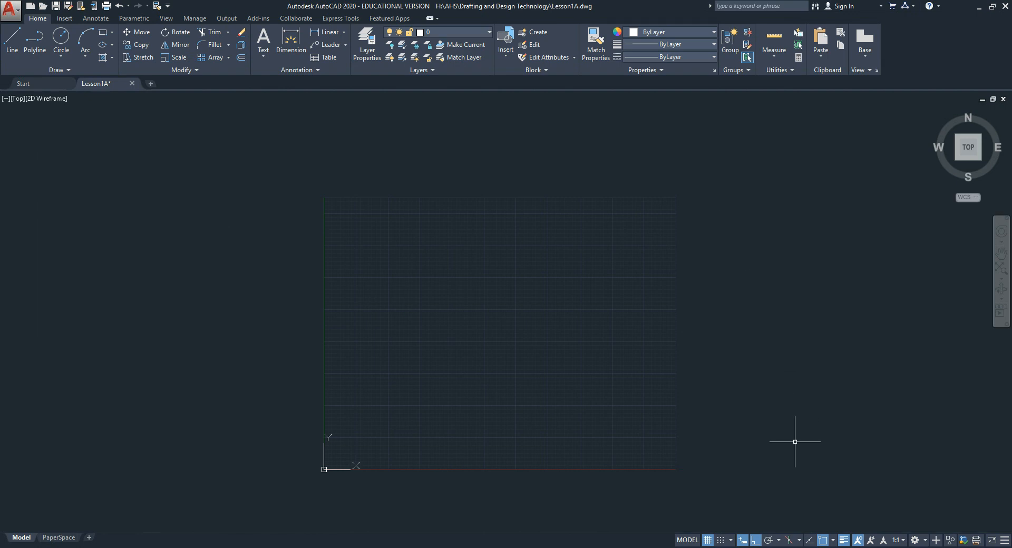
mouse_move(728, 533)
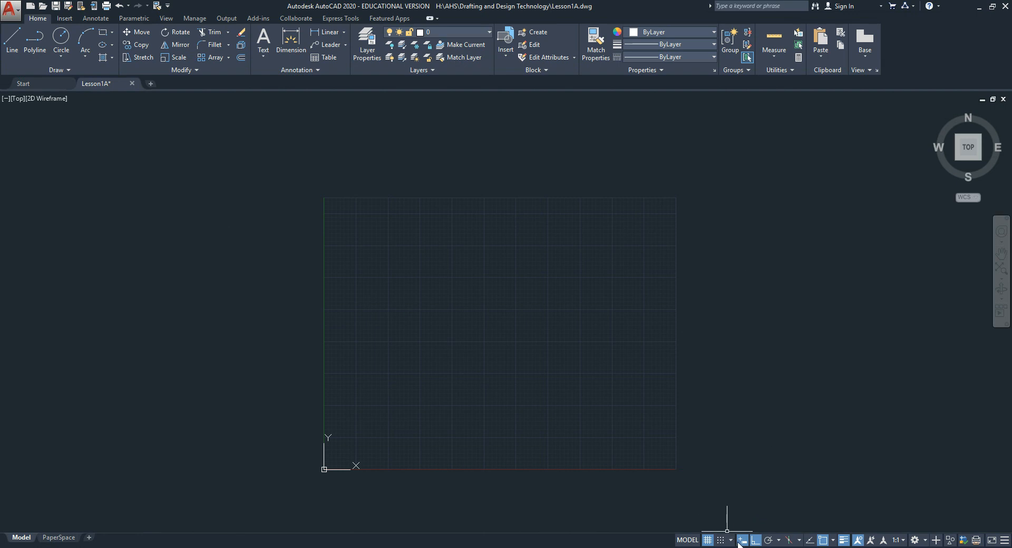
mouse_move(742, 541)
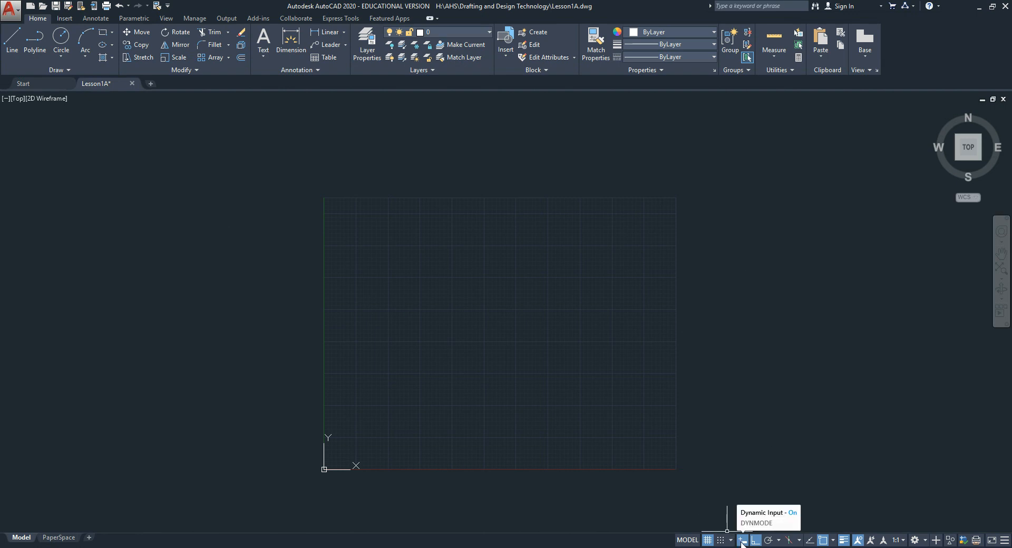
mouse_move(755, 540)
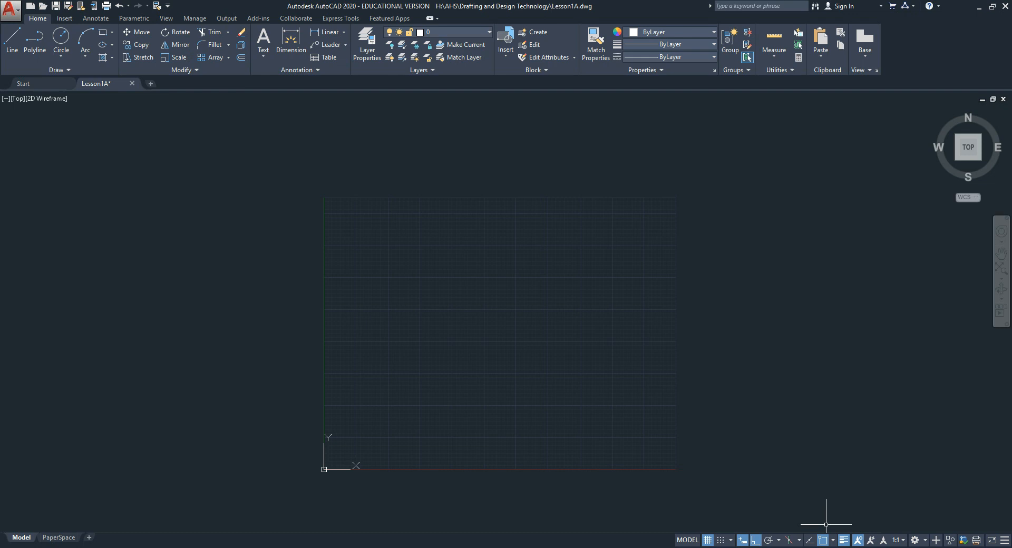
mouse_move(835, 540)
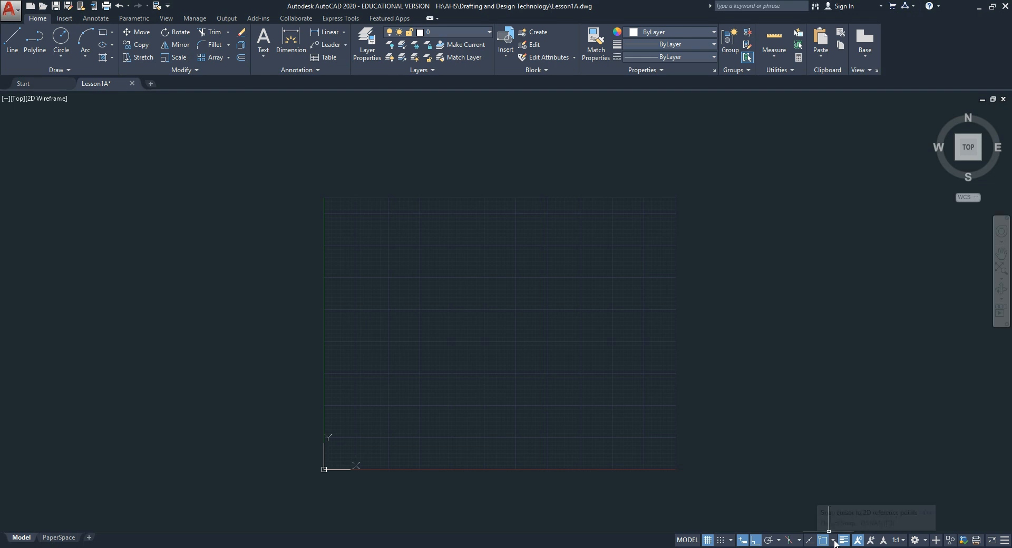
Open the status-bar object snap list to add Perpendicular.
click(835, 540)
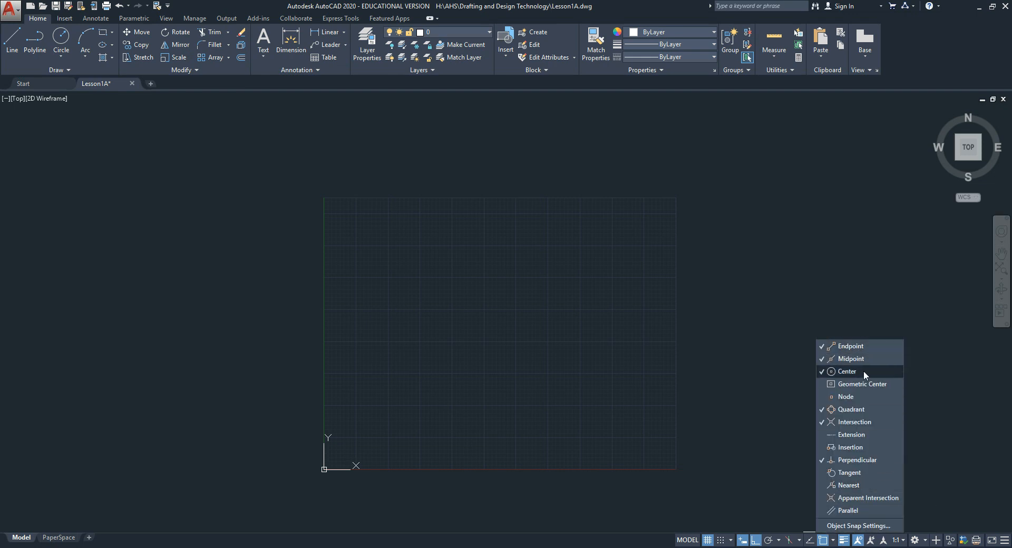
mouse_move(859, 460)
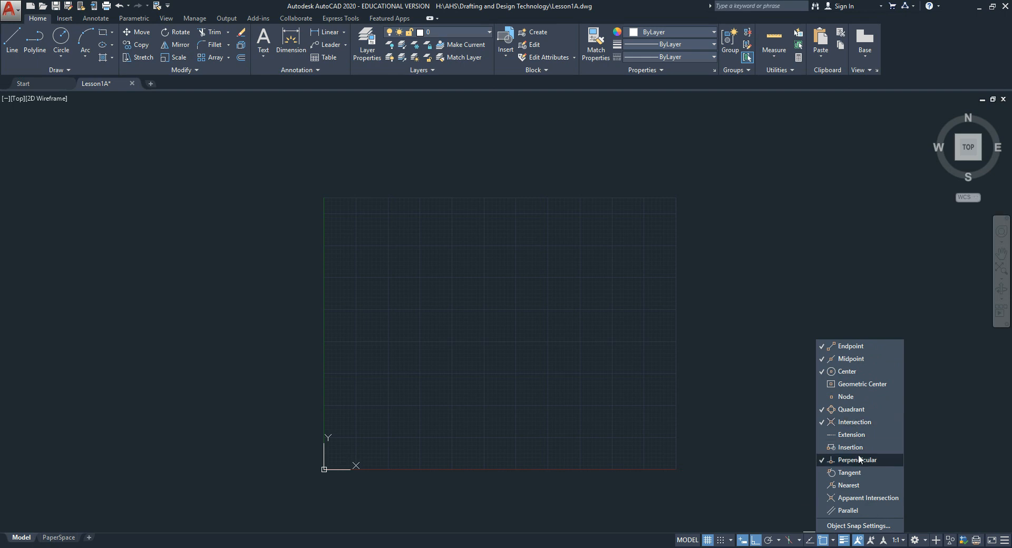
mouse_move(628, 406)
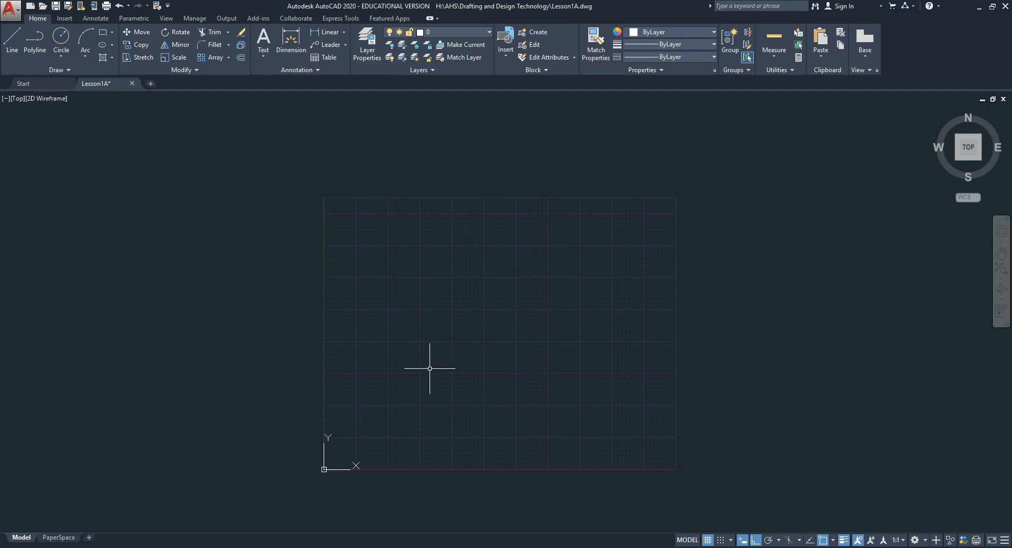
mouse_move(401, 94)
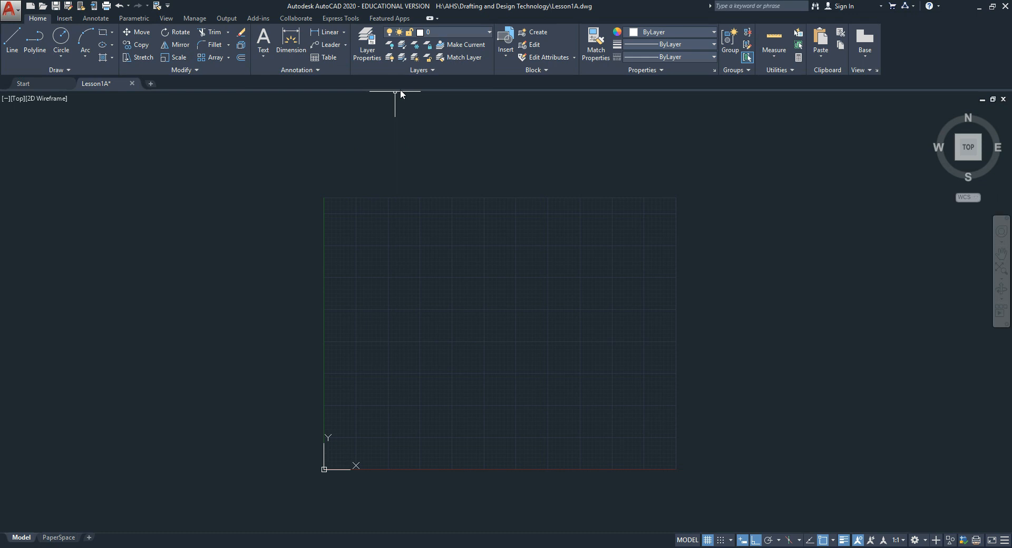
click(489, 32)
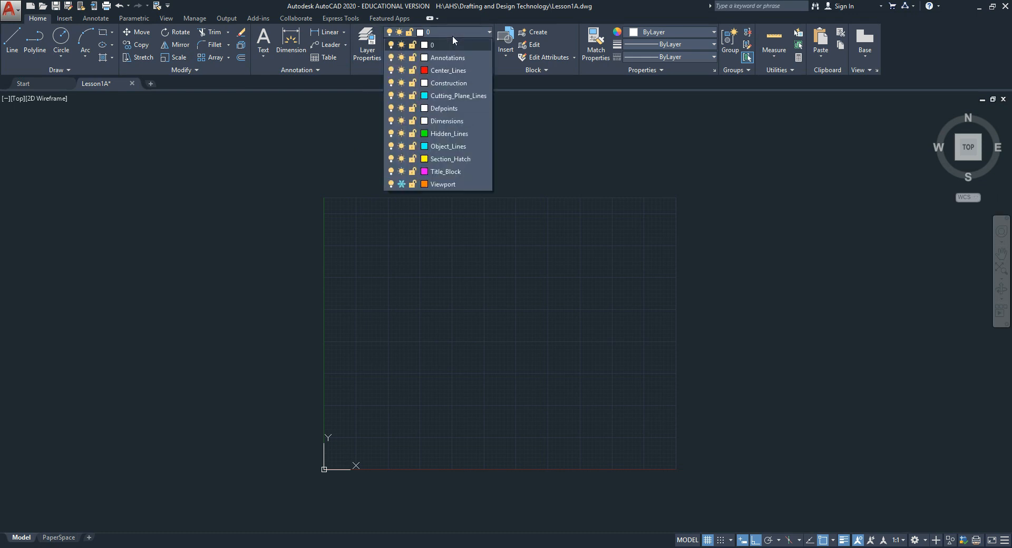
mouse_move(466, 58)
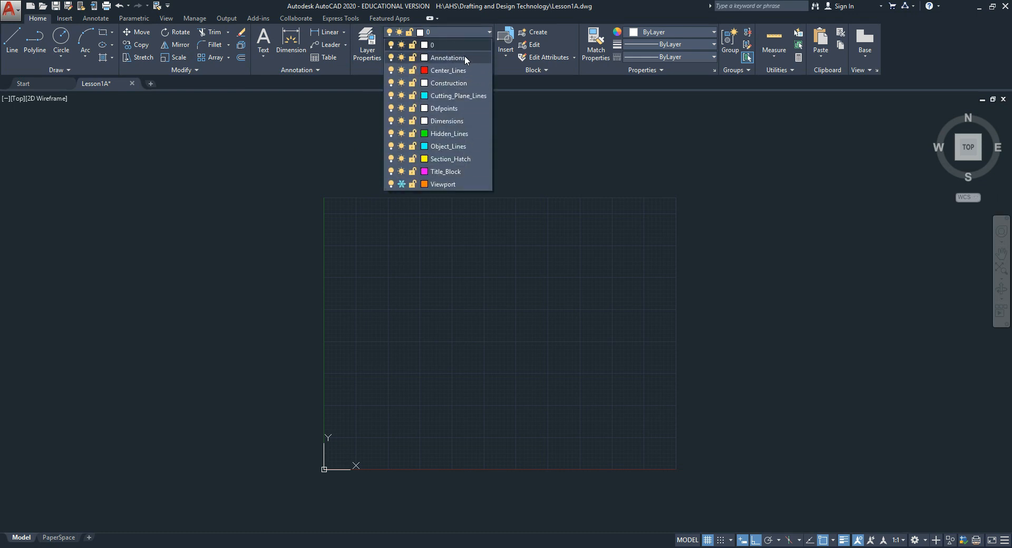
mouse_move(463, 133)
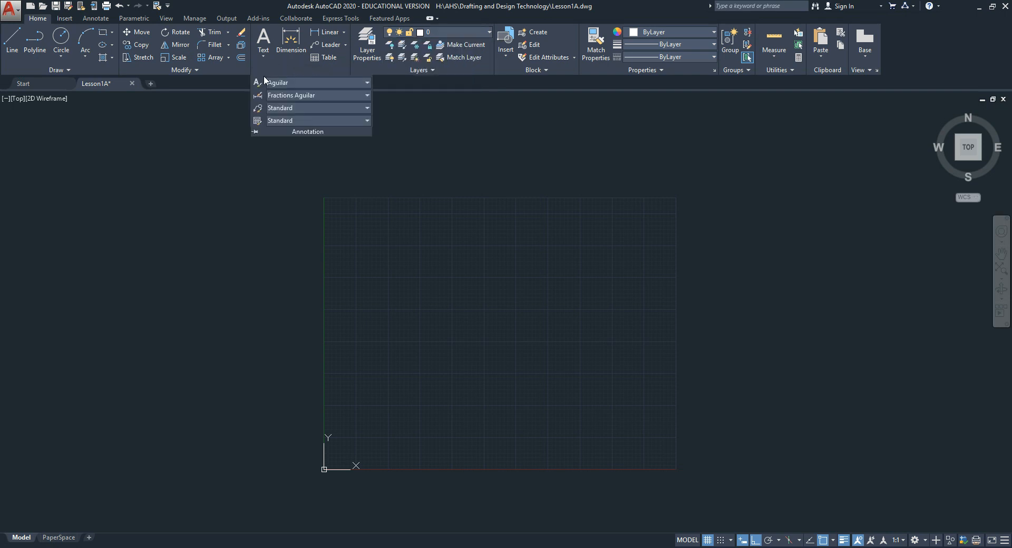
mouse_move(257, 82)
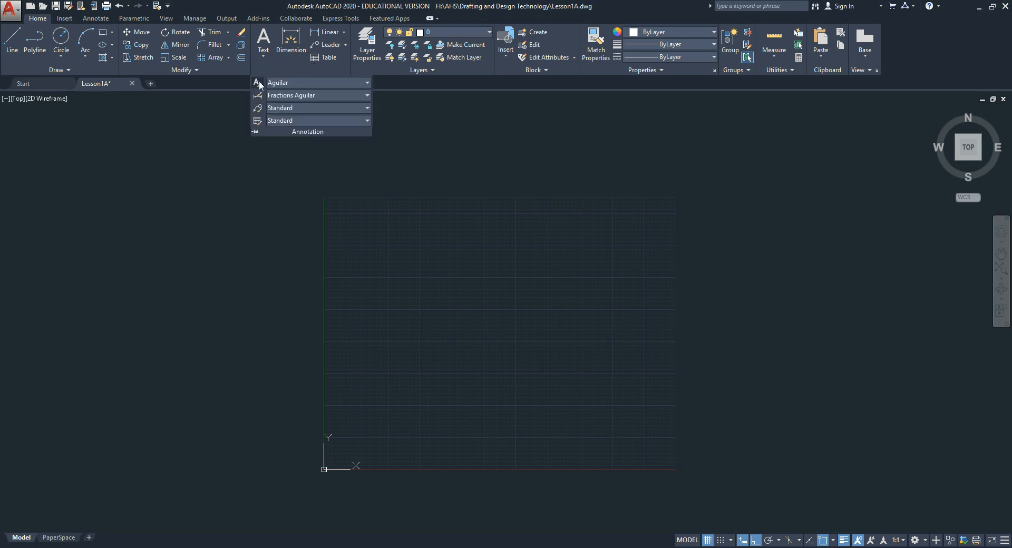
mouse_move(258, 99)
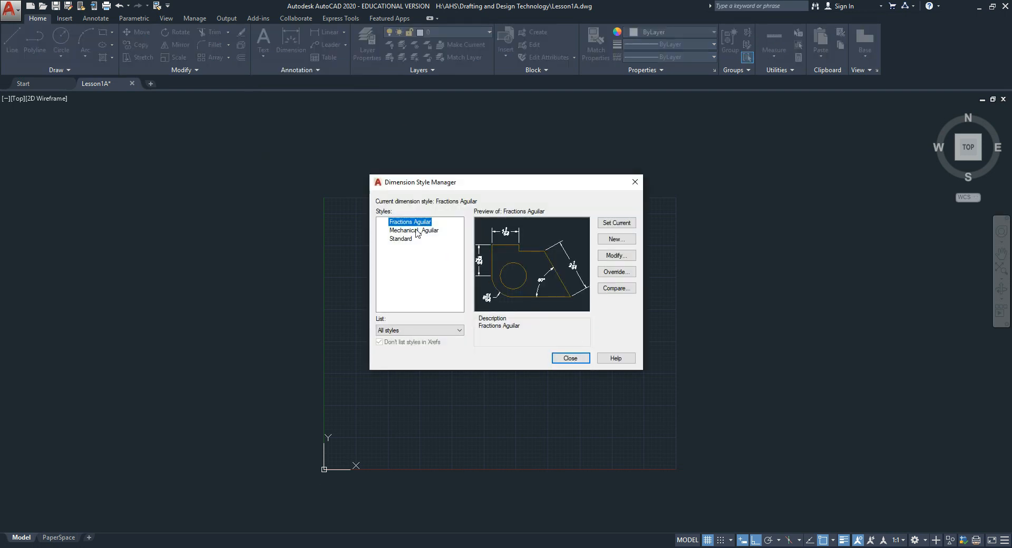
mouse_move(411, 226)
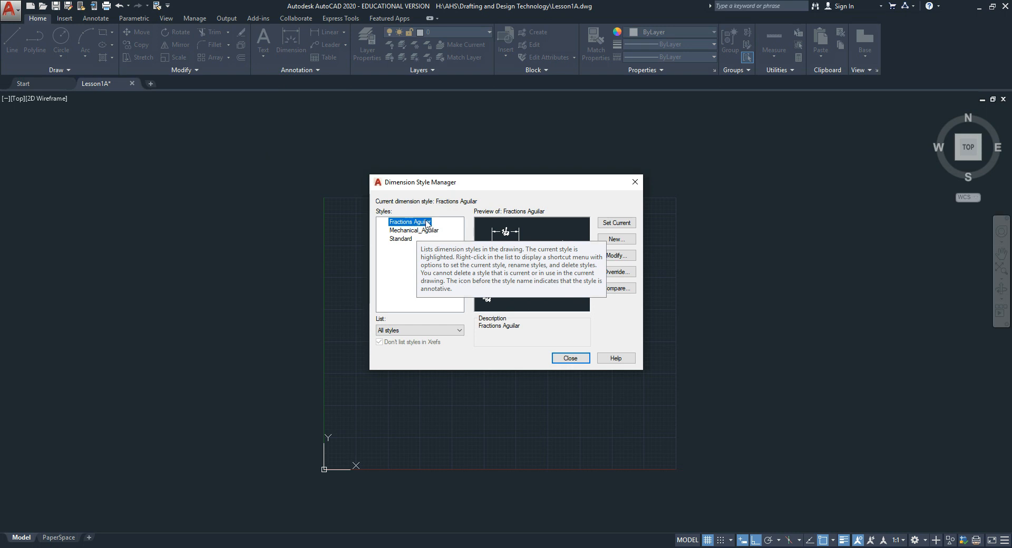
mouse_move(616, 239)
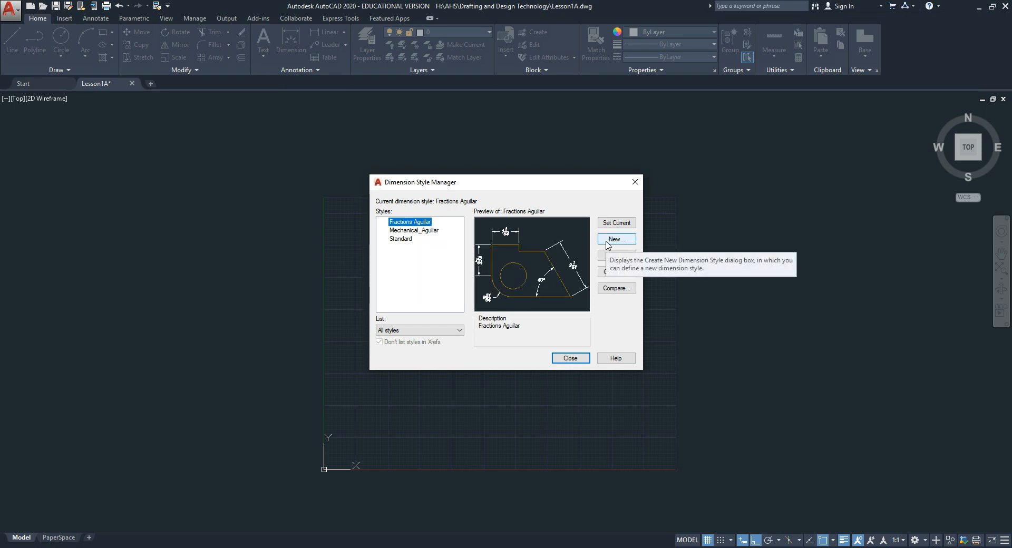
mouse_move(419, 226)
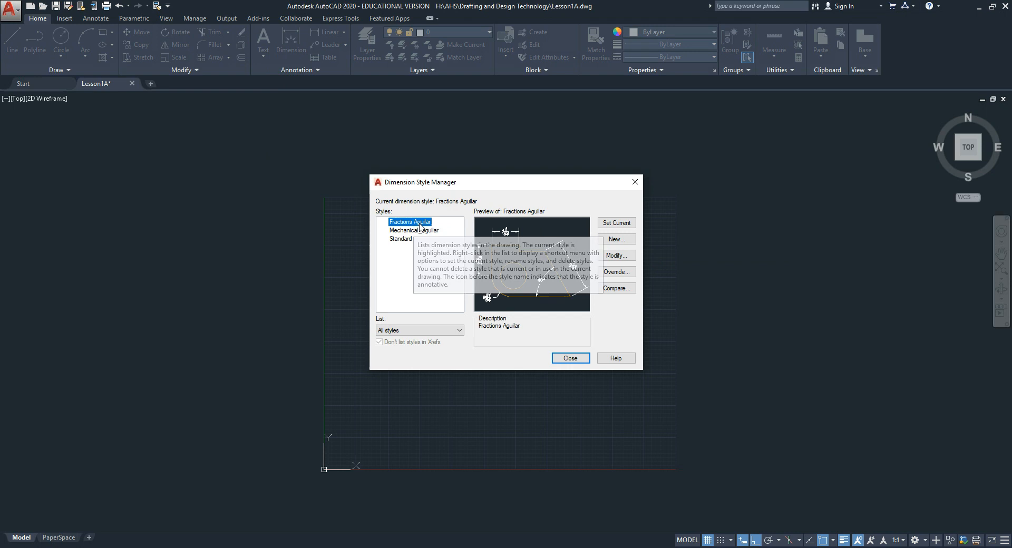
mouse_move(430, 235)
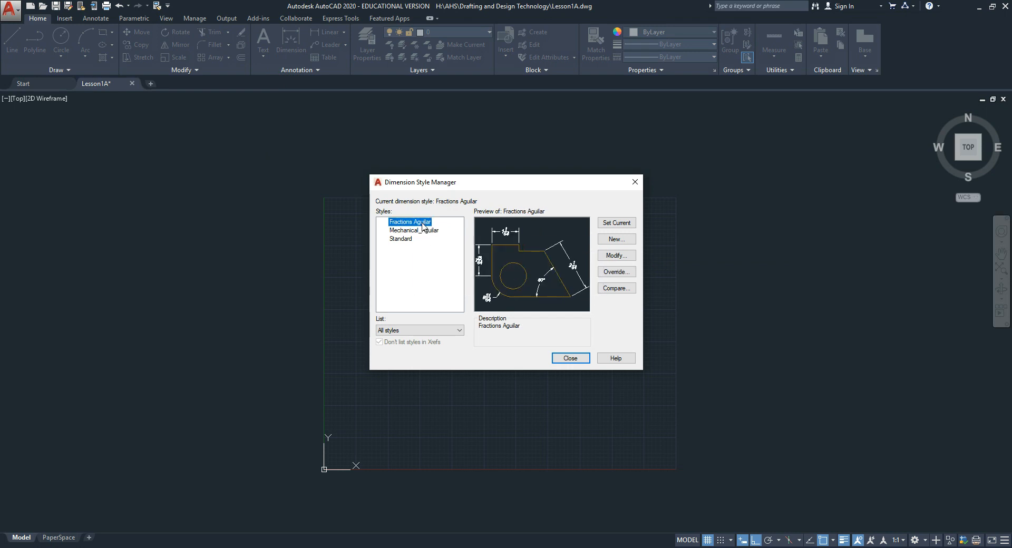
Select Fractions Aguilar in the Dimension Style Manager and open it in Modify.
click(414, 230)
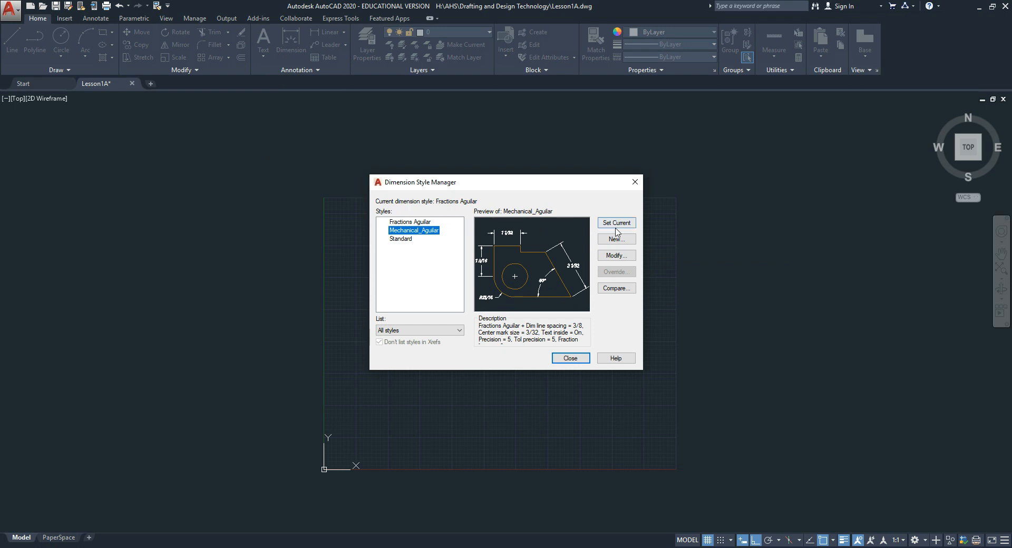
mouse_move(616, 239)
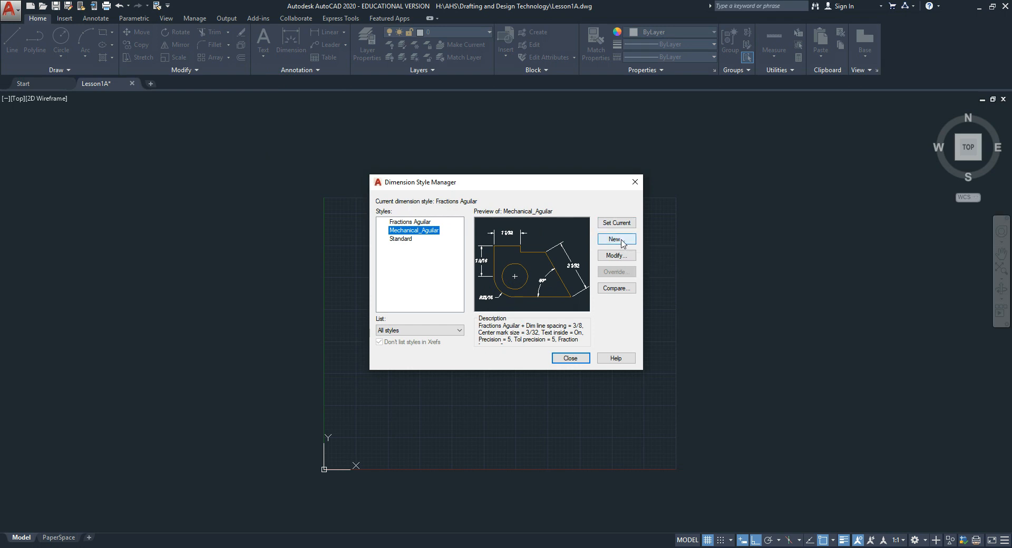
mouse_move(420, 230)
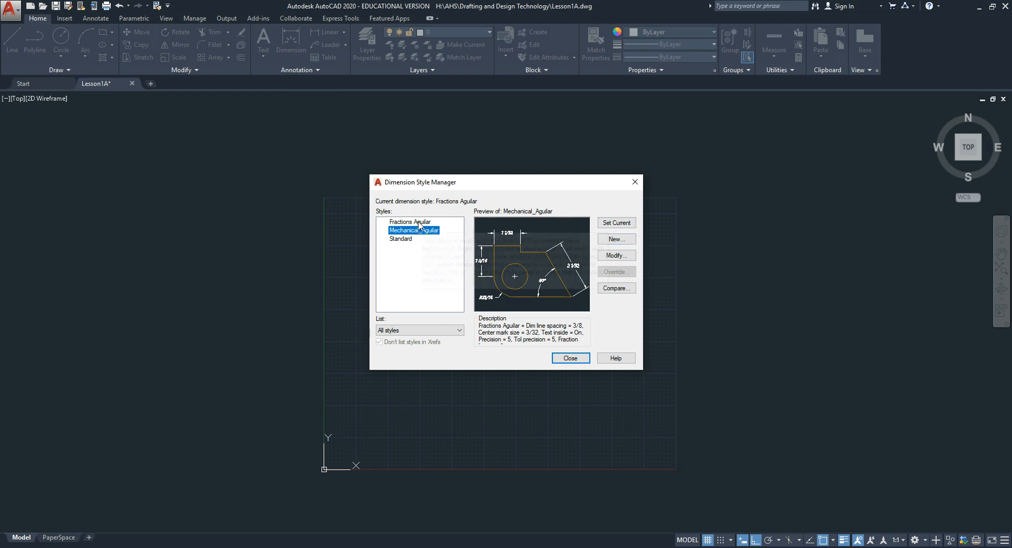
click(408, 222)
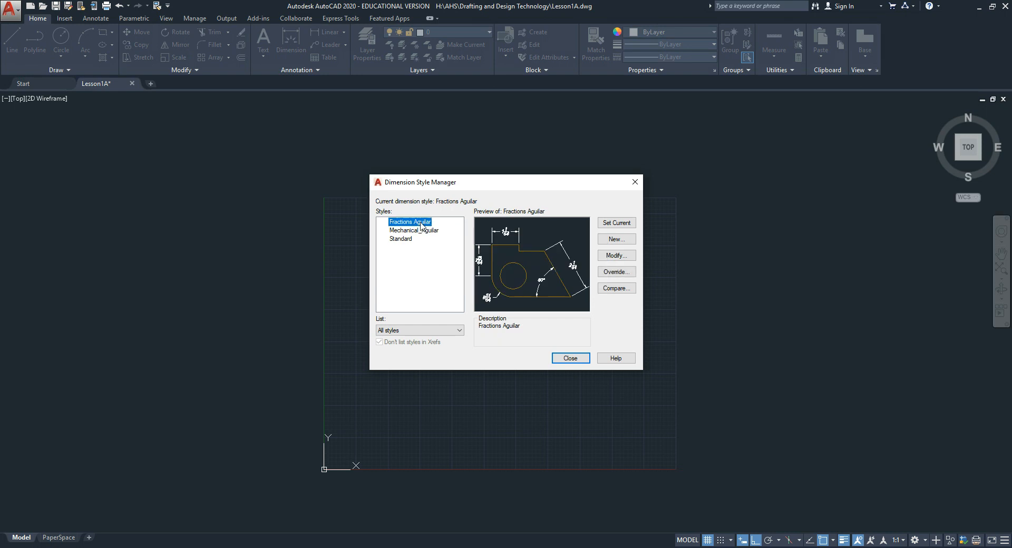
mouse_move(411, 222)
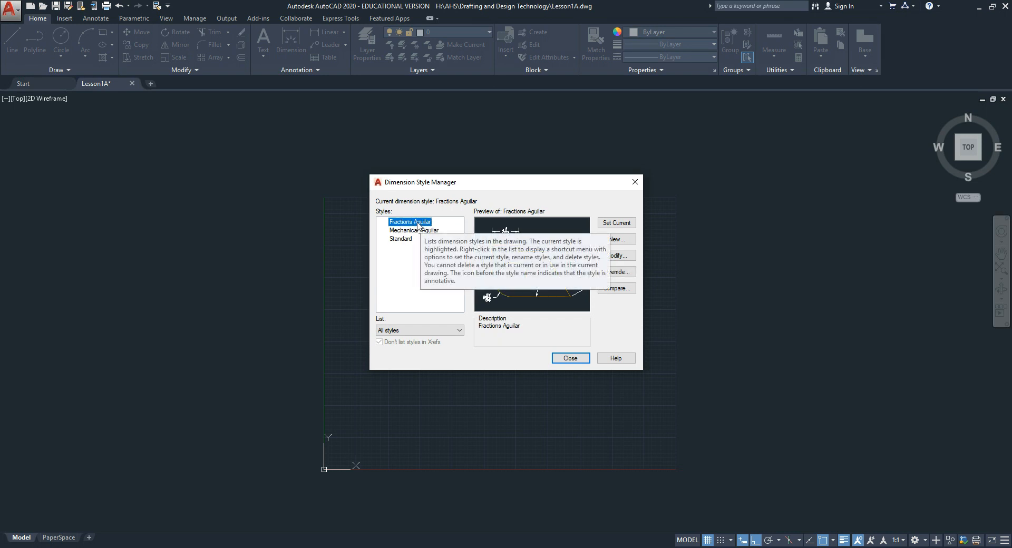
mouse_move(616, 256)
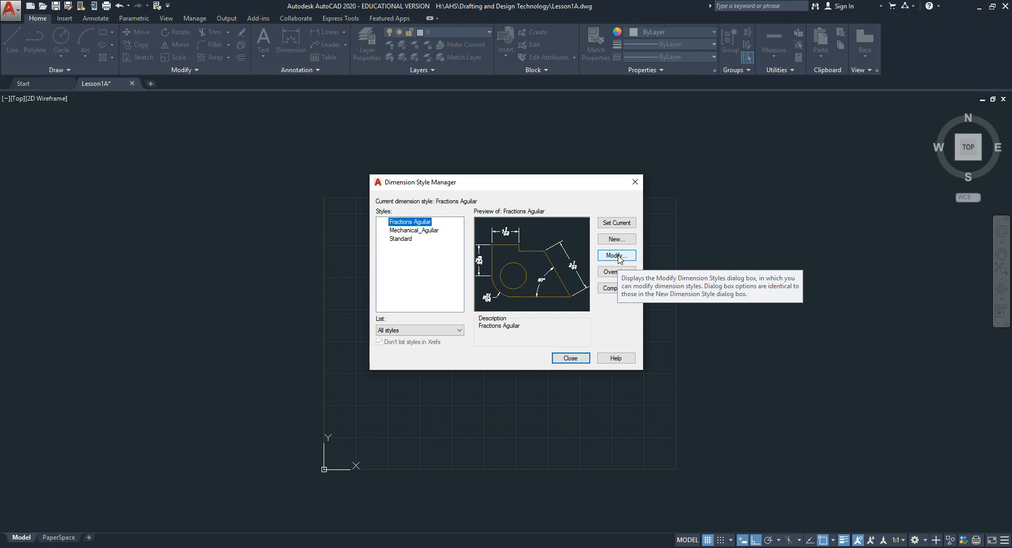
click(615, 255)
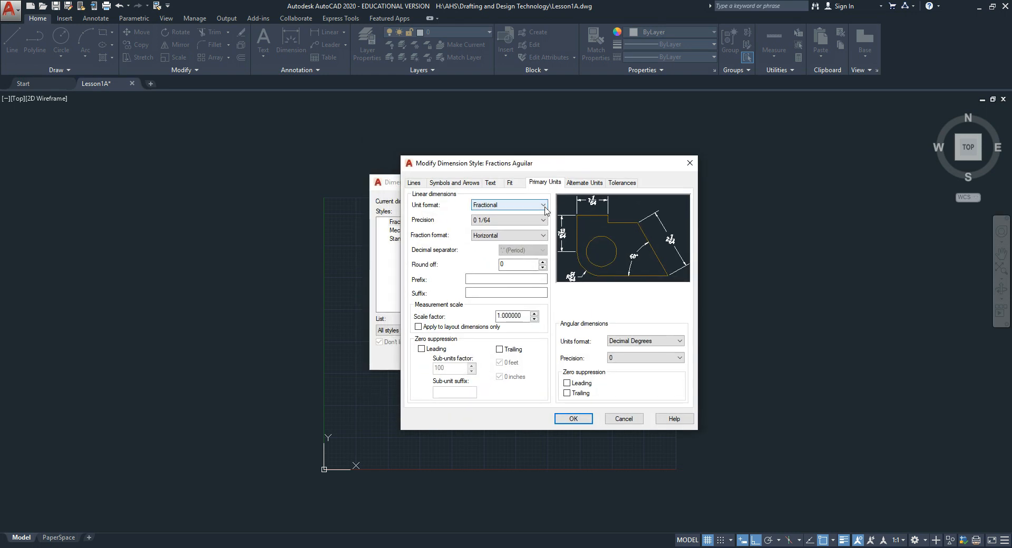
click(544, 204)
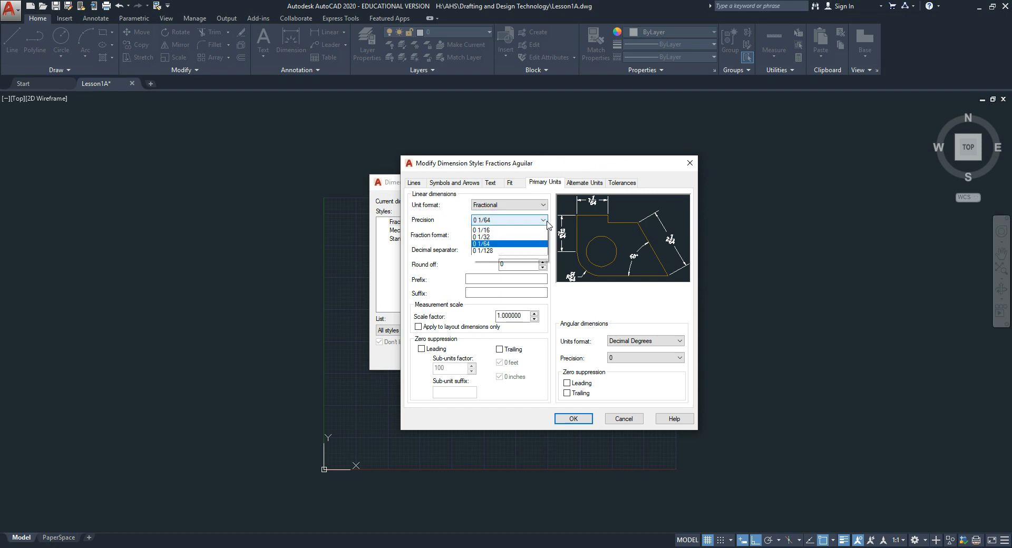
click(543, 219)
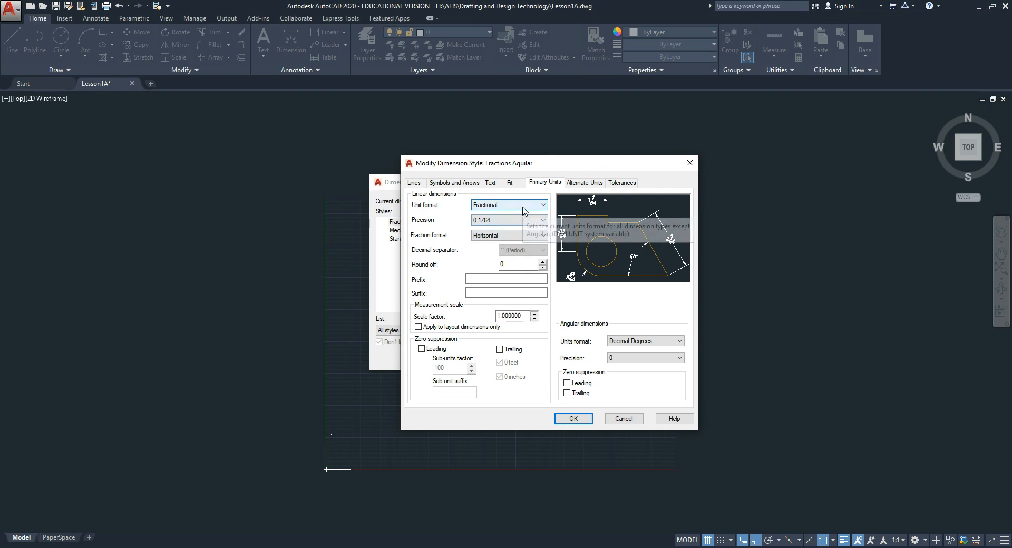
mouse_move(438, 164)
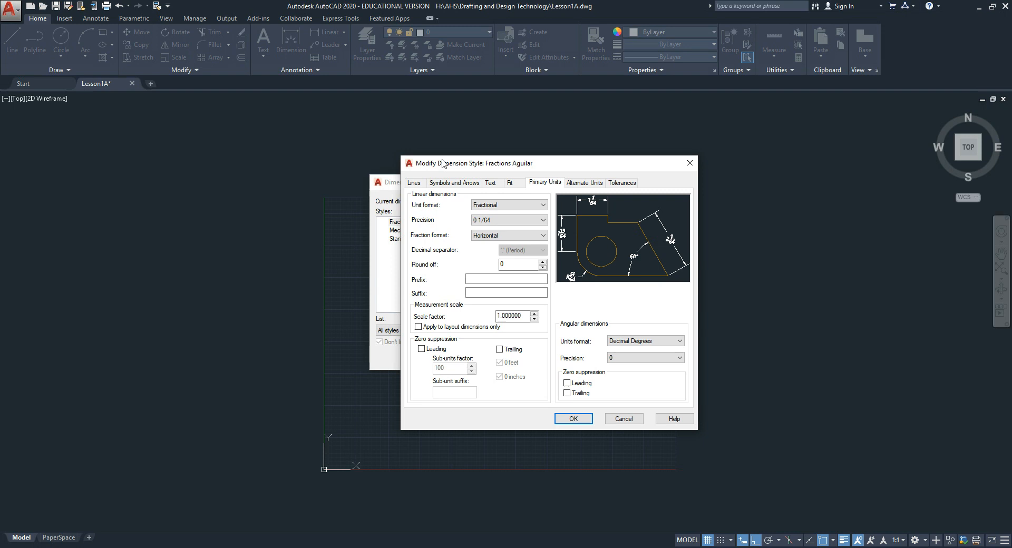
mouse_move(467, 160)
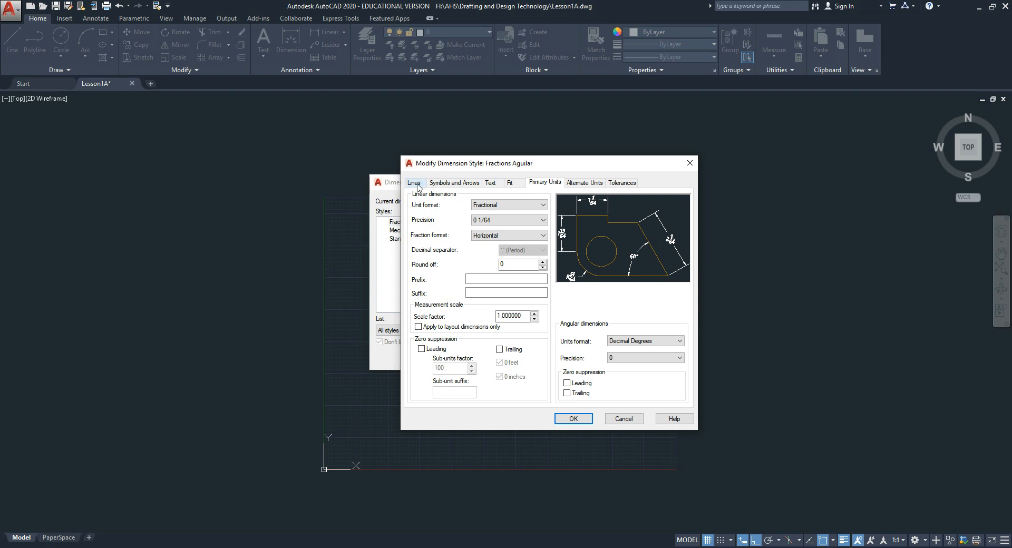
Check Fractions Aguilar's extension line offset and arrowhead settings, then view its Text tab.
click(415, 183)
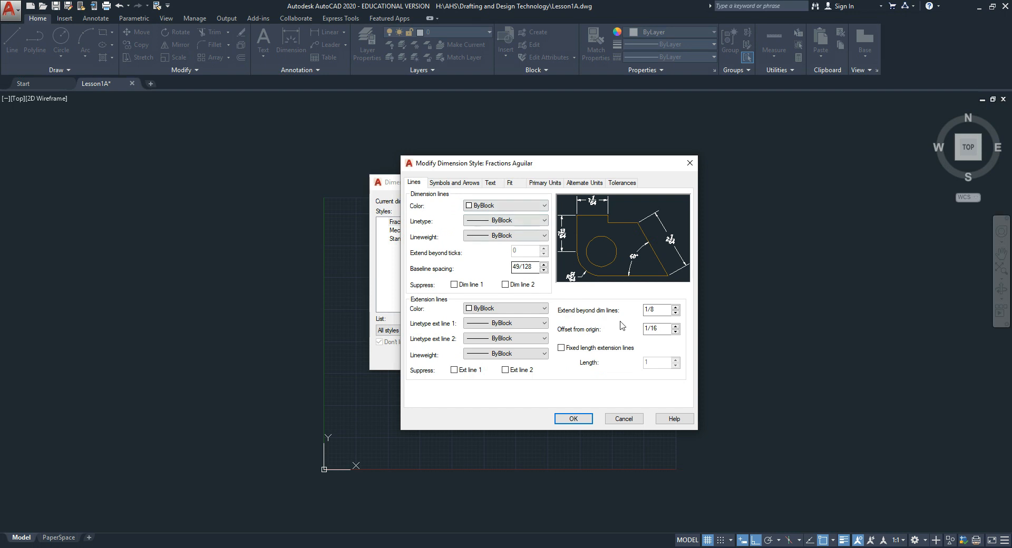
triple_click(657, 311)
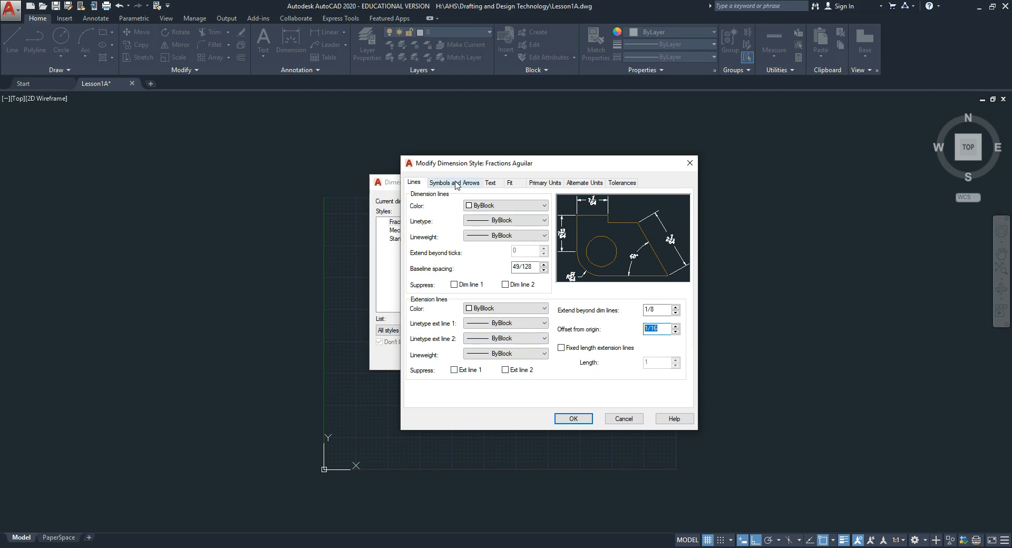
click(454, 183)
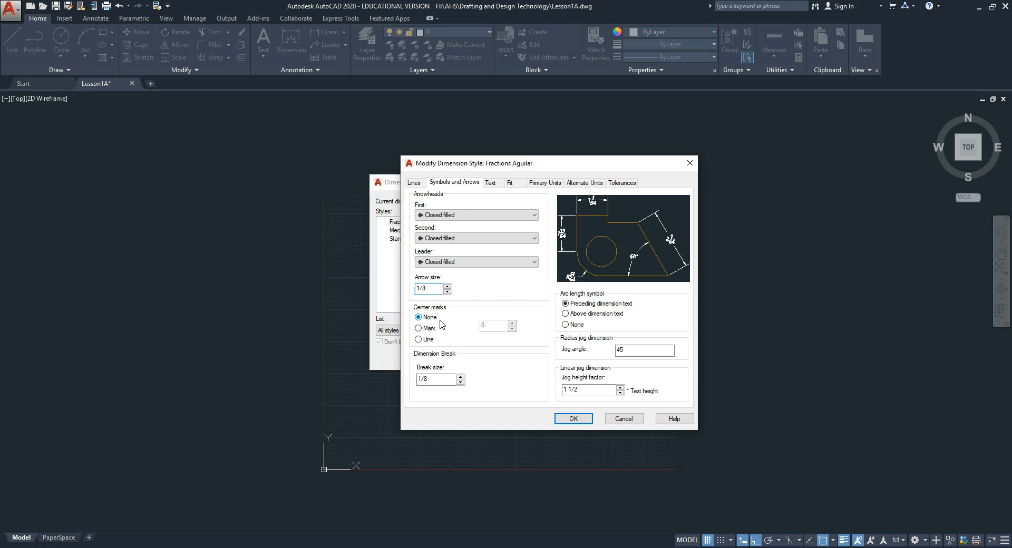
mouse_move(477, 310)
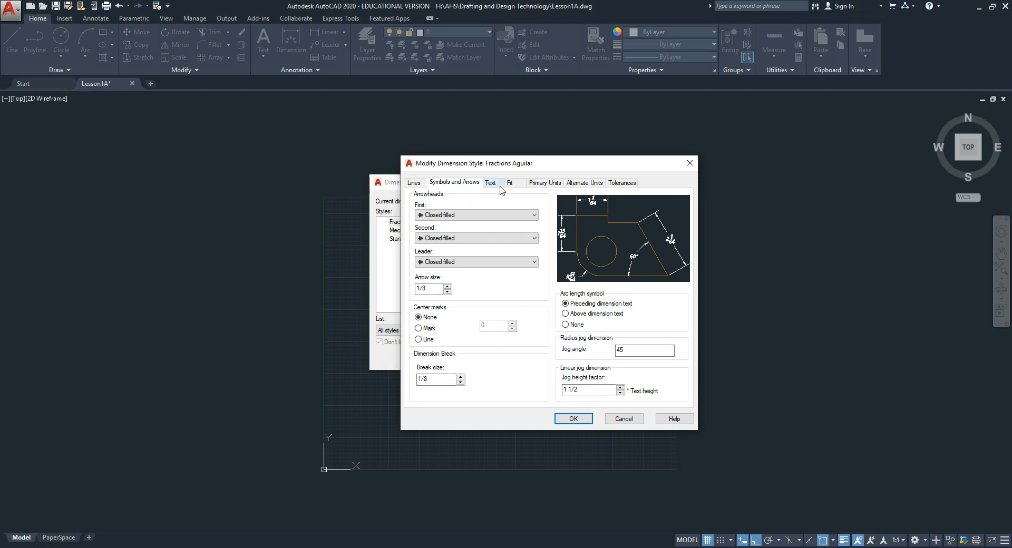
click(492, 182)
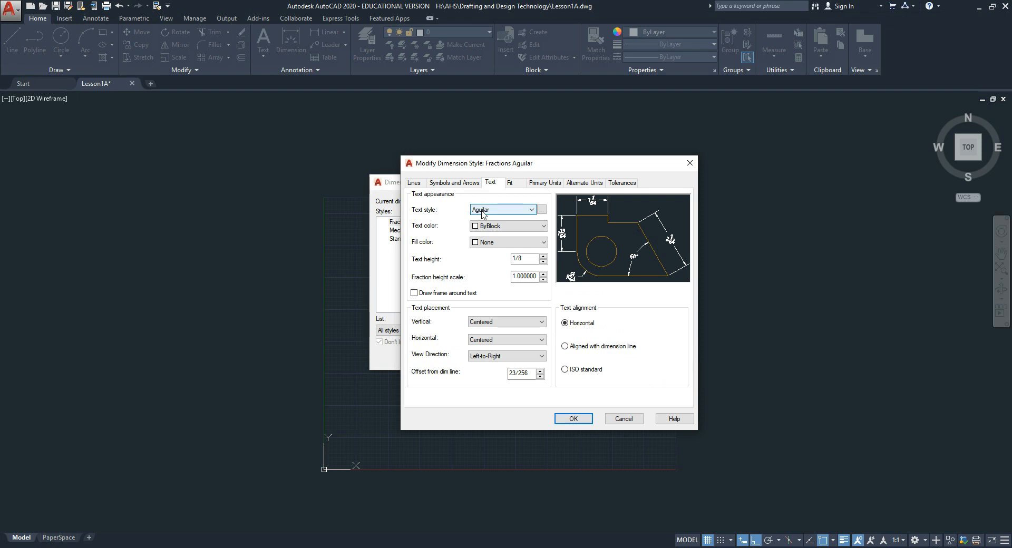
Verify dimension text uses the Aguilar style at 1/8 height, then view Fit settings.
click(541, 209)
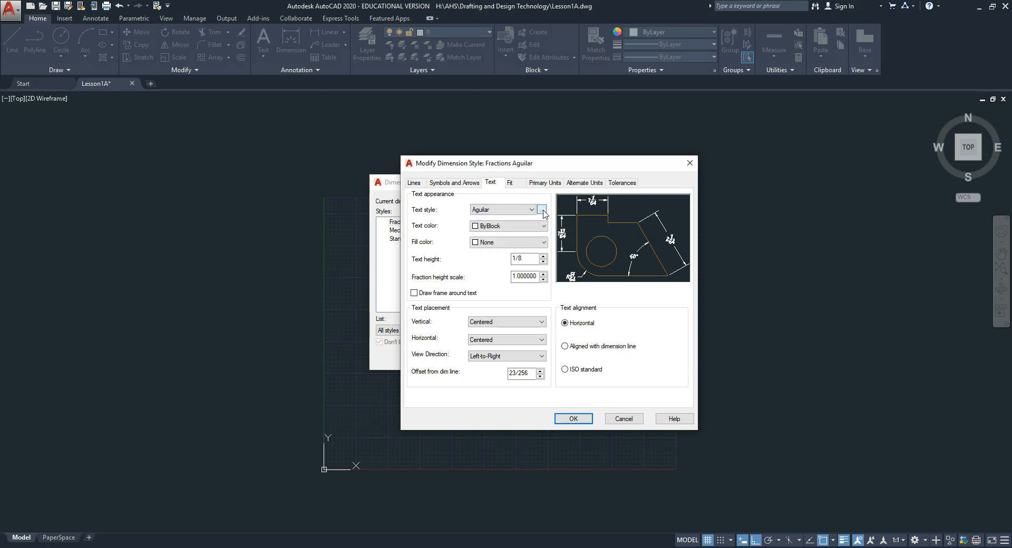
mouse_move(541, 209)
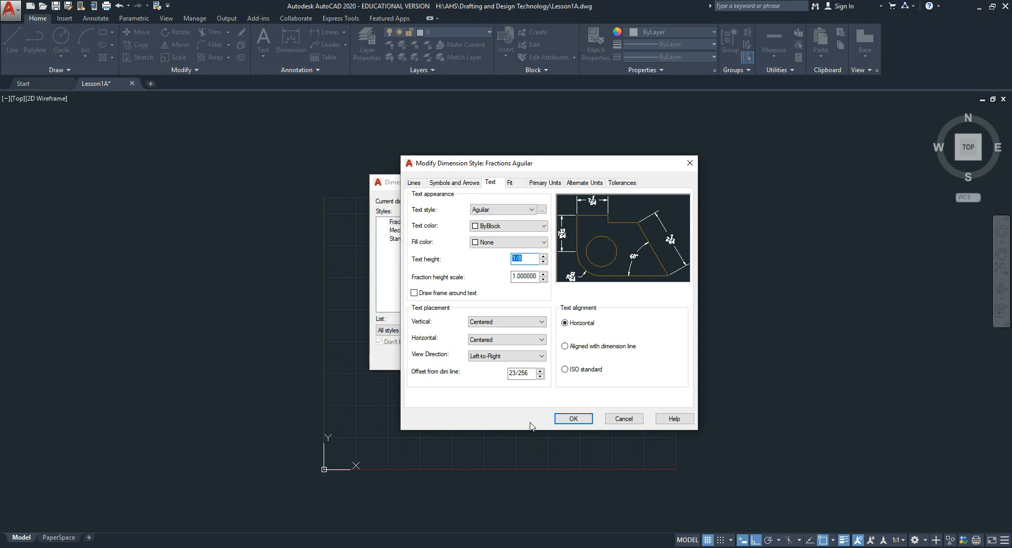
mouse_move(544, 393)
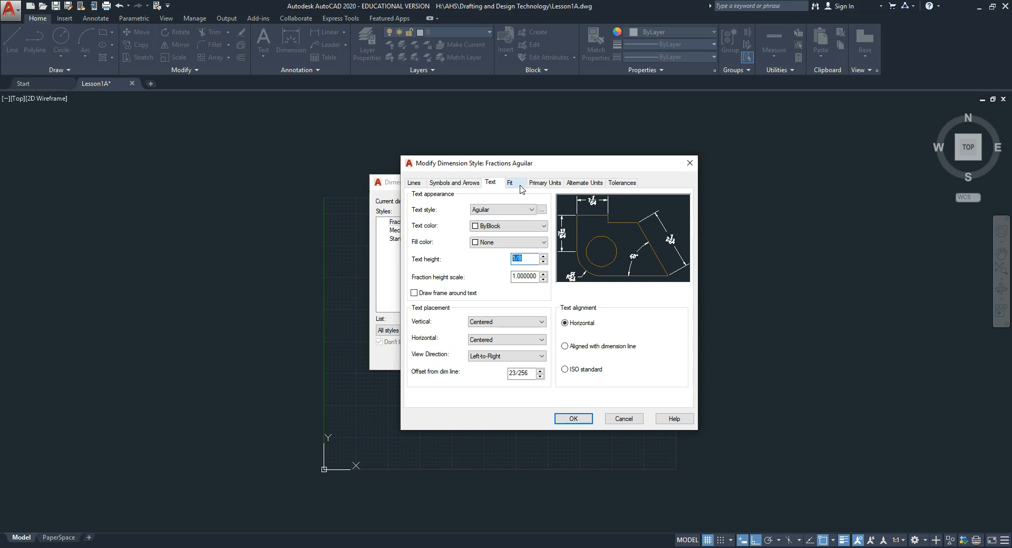
click(510, 183)
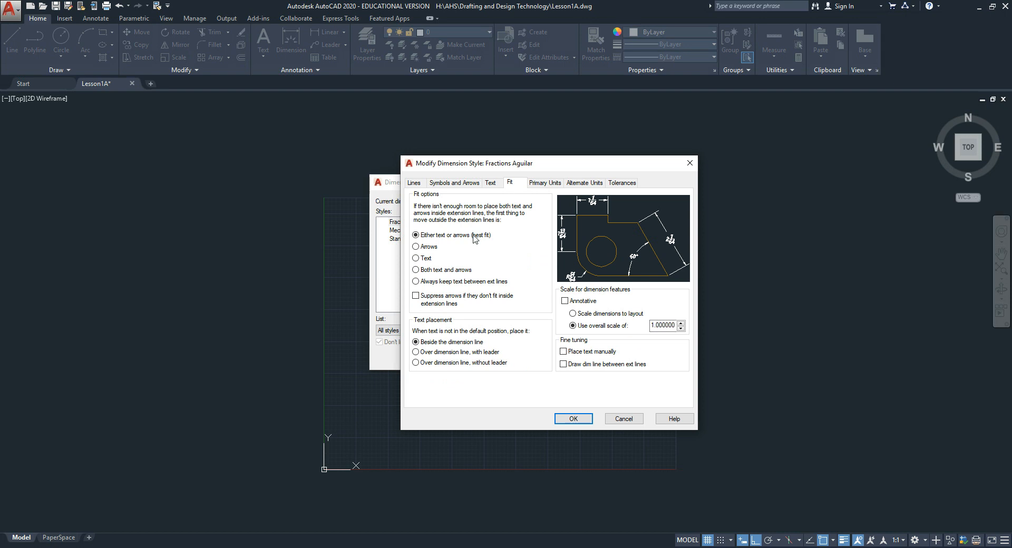
mouse_move(601, 289)
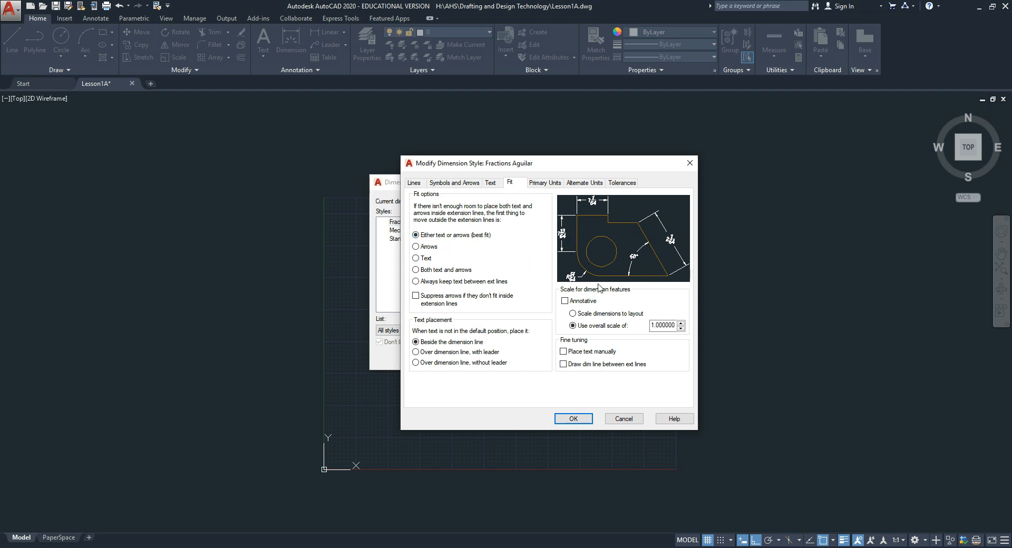
Check overall scale 1, review Primary Units, accept Fractions Aguilar and close the manager.
triple_click(664, 325)
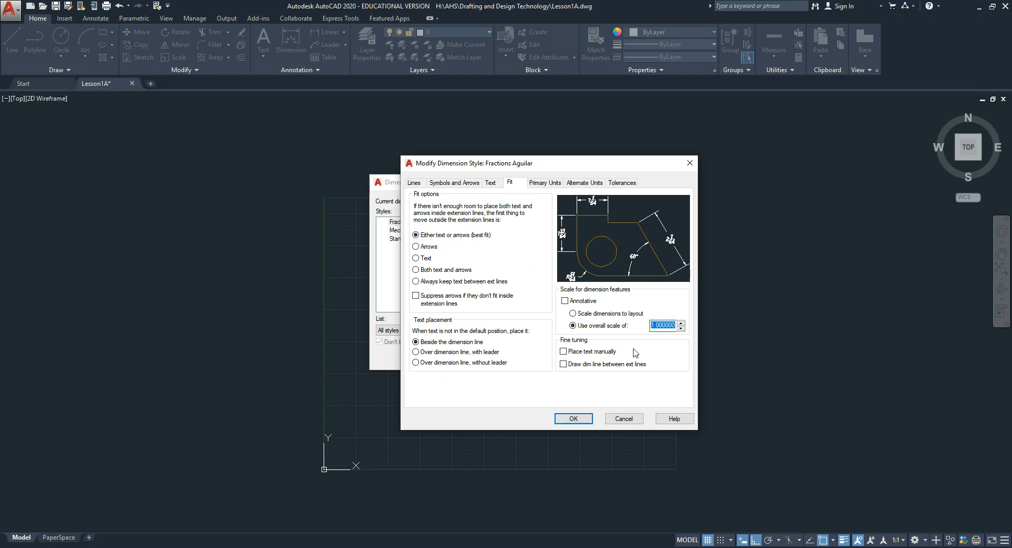
mouse_move(662, 325)
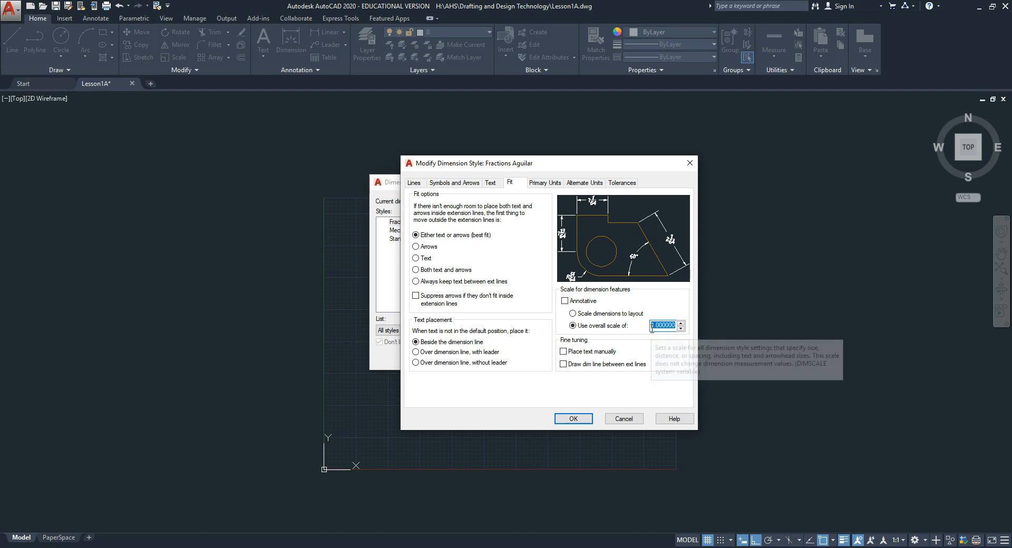
mouse_move(552, 187)
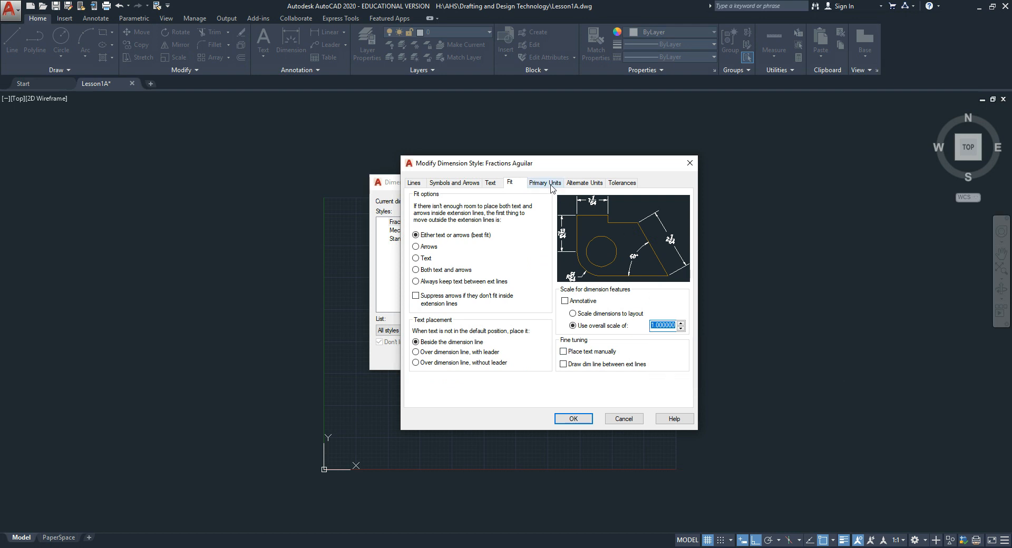
click(544, 183)
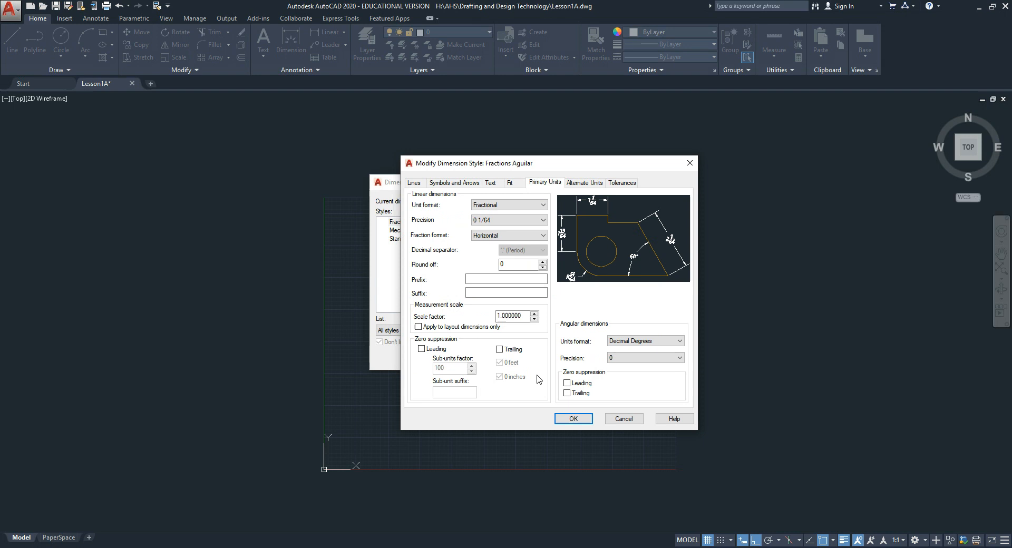
click(572, 419)
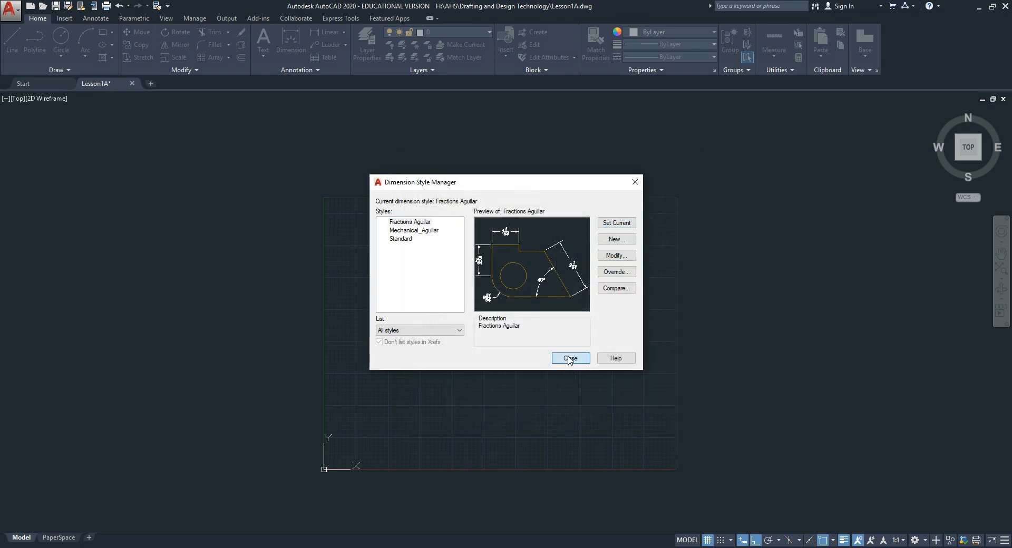
click(570, 359)
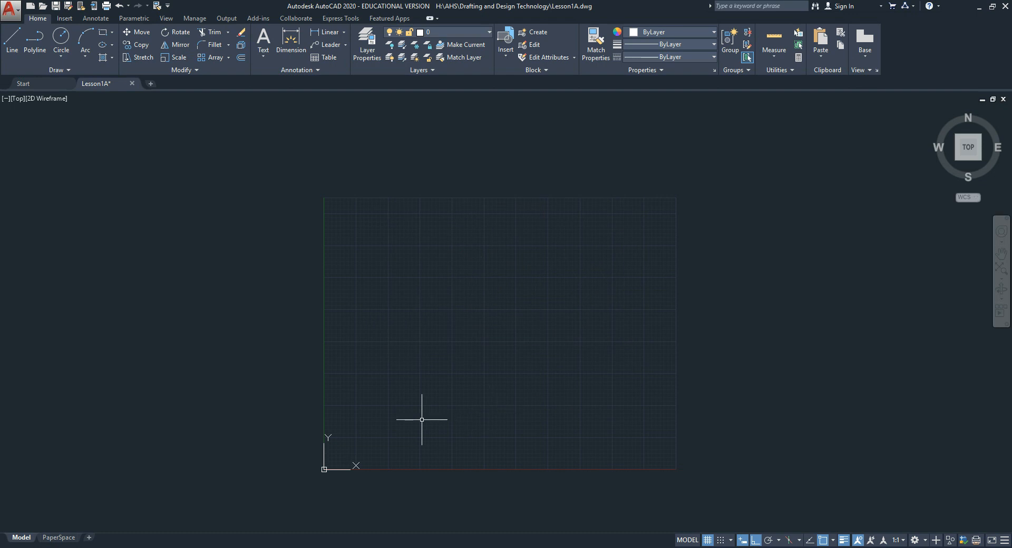